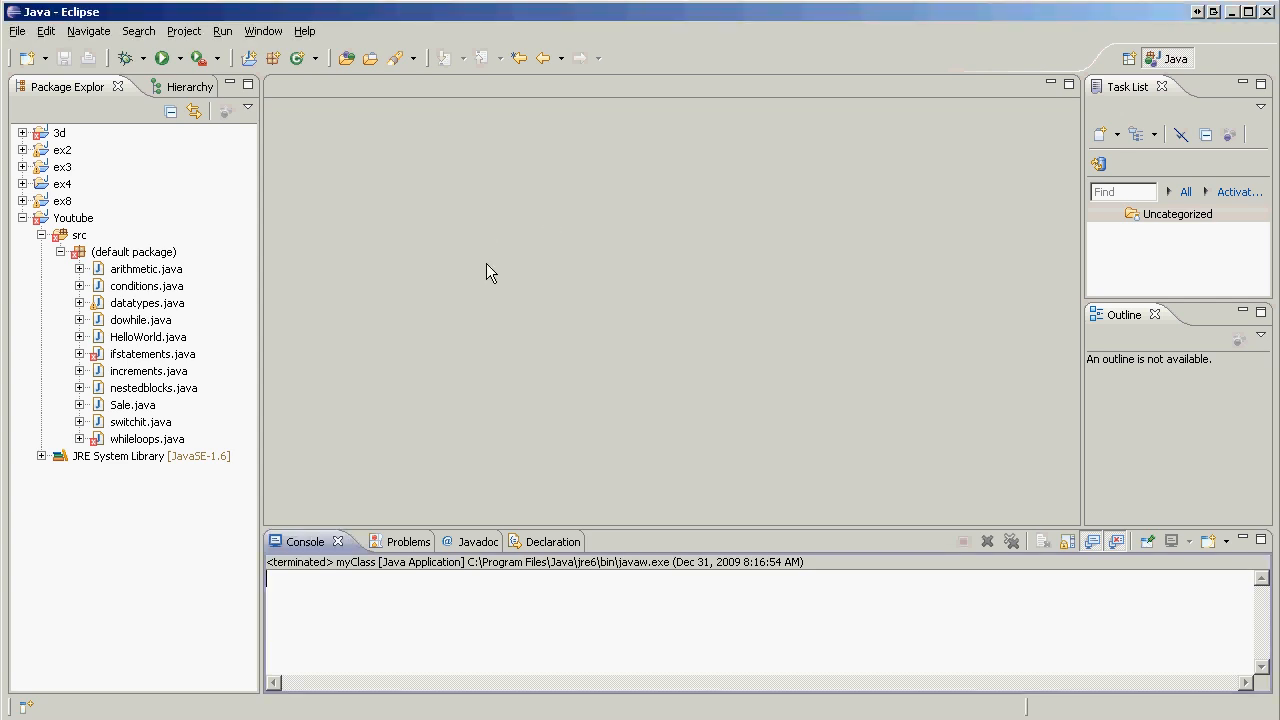
{"action": "mouse_move", "coordinate": [570, 7]}
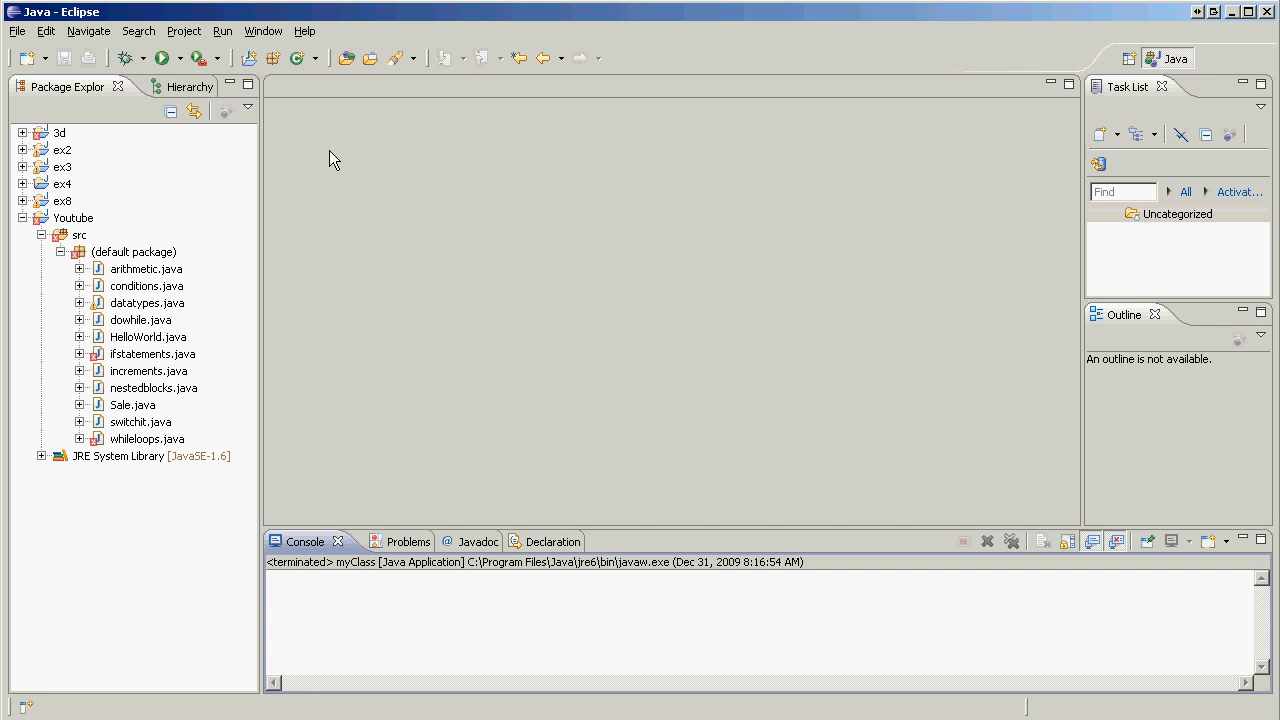
{"action": "mouse_move", "coordinate": [225, 135]}
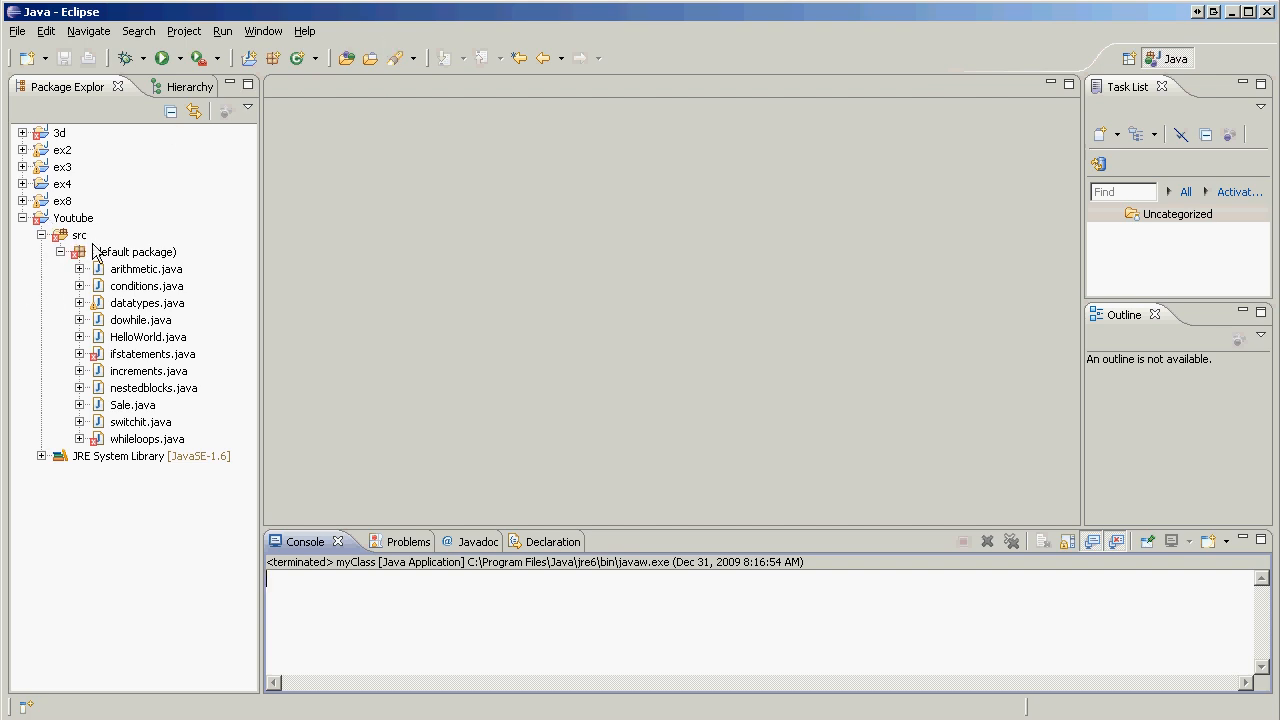
Create class myClass with a public static void main stub in the default package.
{"action": "right_click", "coordinate": [135, 251]}
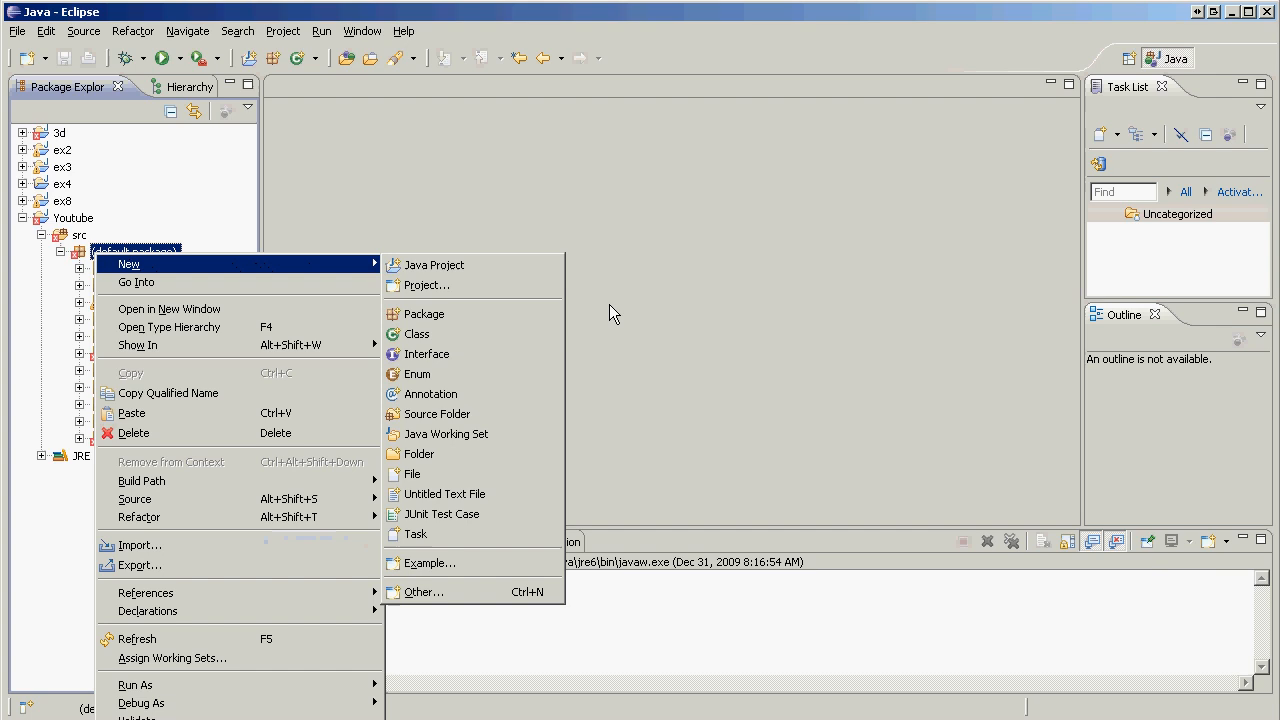
{"action": "left_click", "coordinate": [417, 333]}
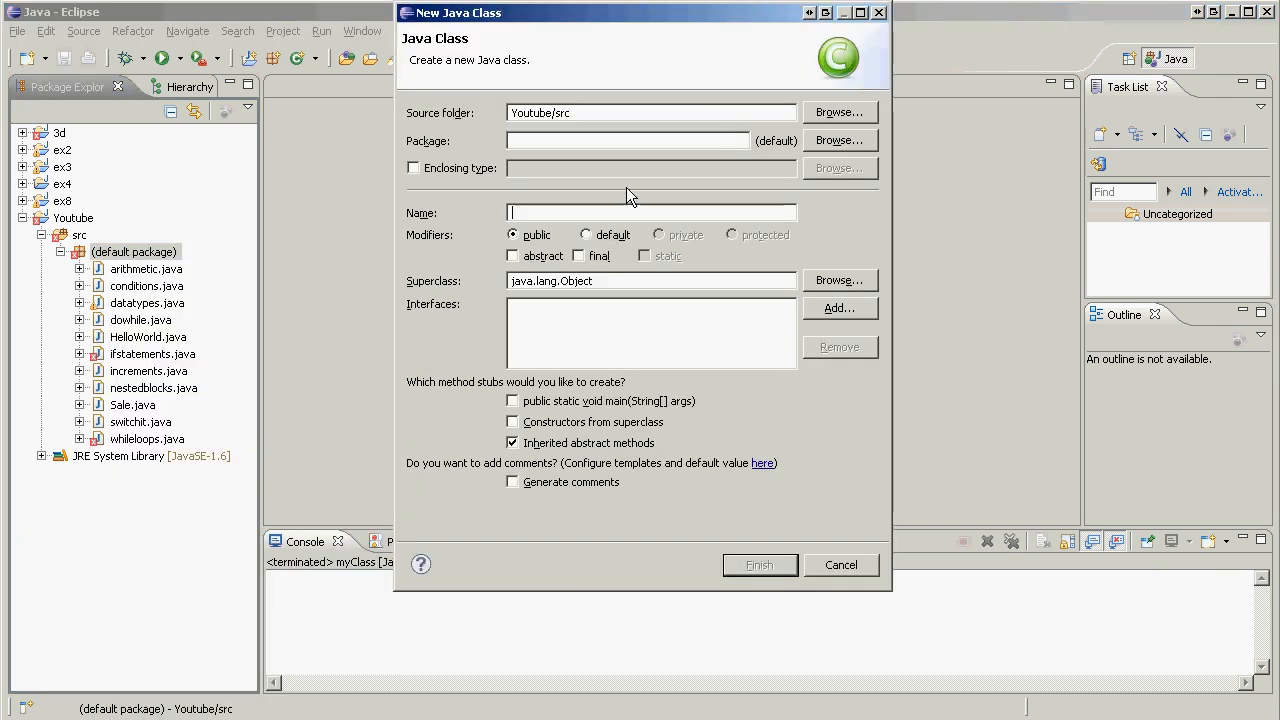
{"action": "type", "text": "myC"}
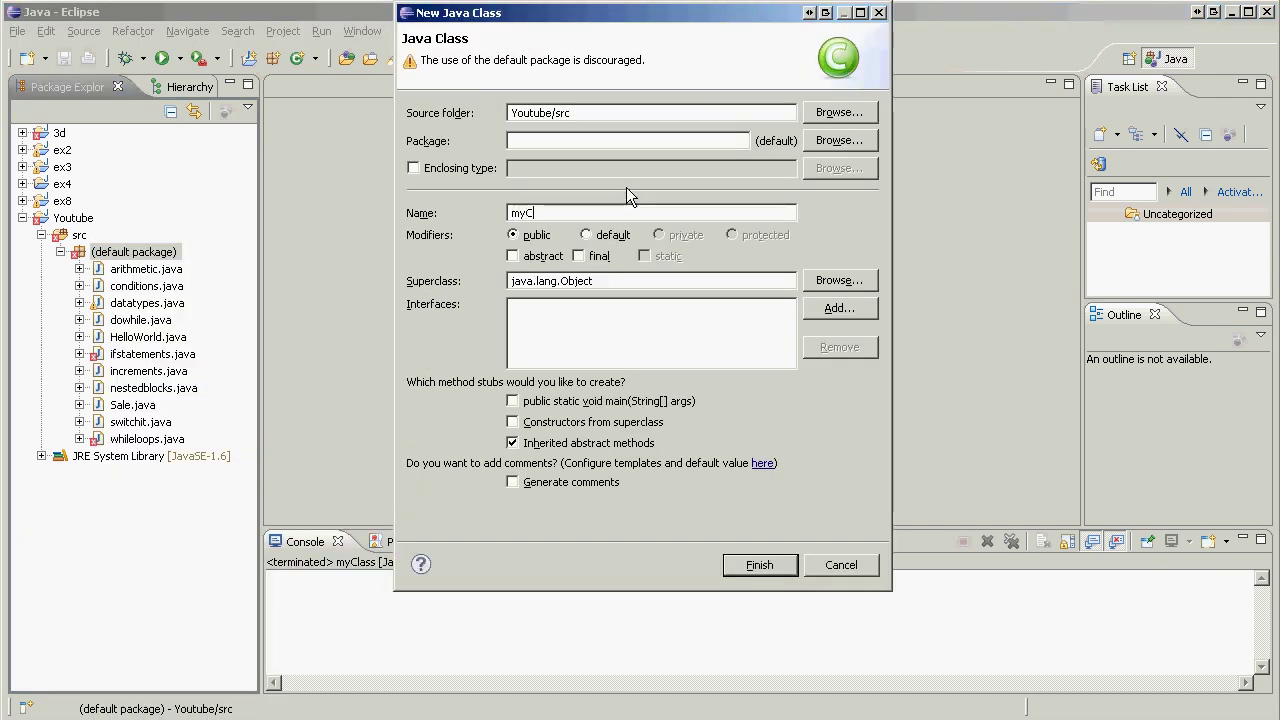
{"action": "type", "text": "lass"}
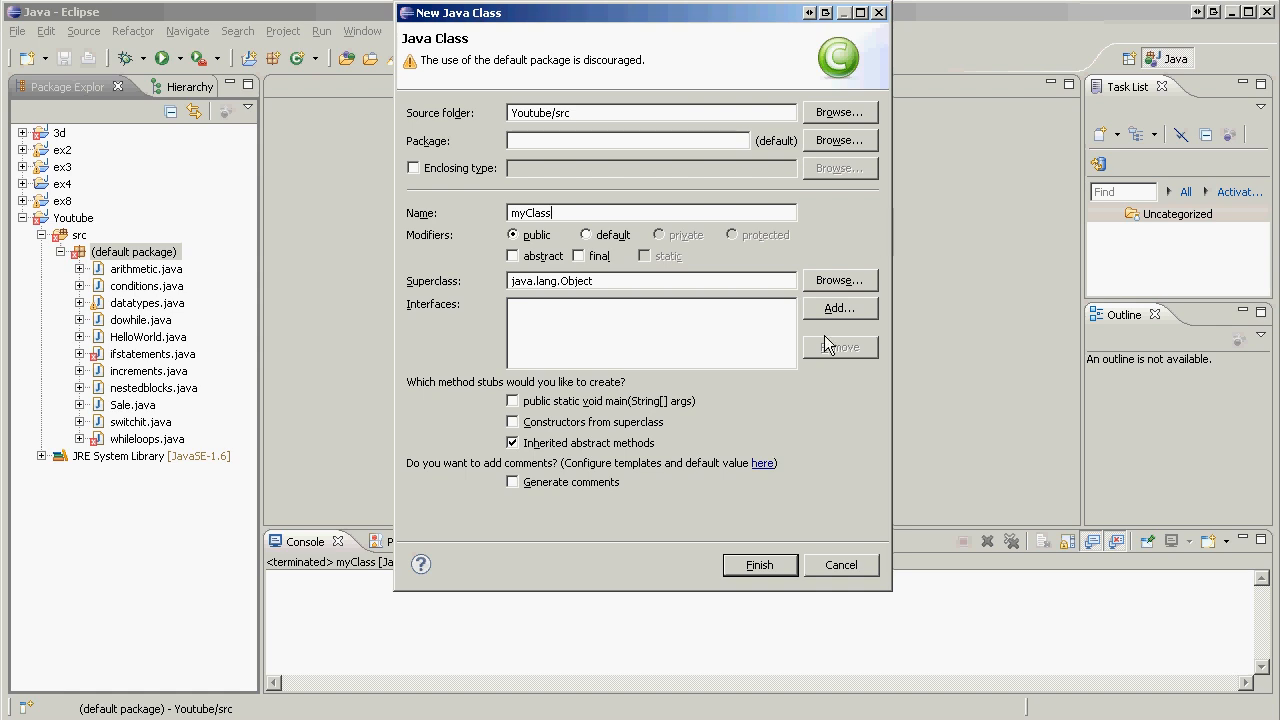
{"action": "left_click", "coordinate": [512, 401]}
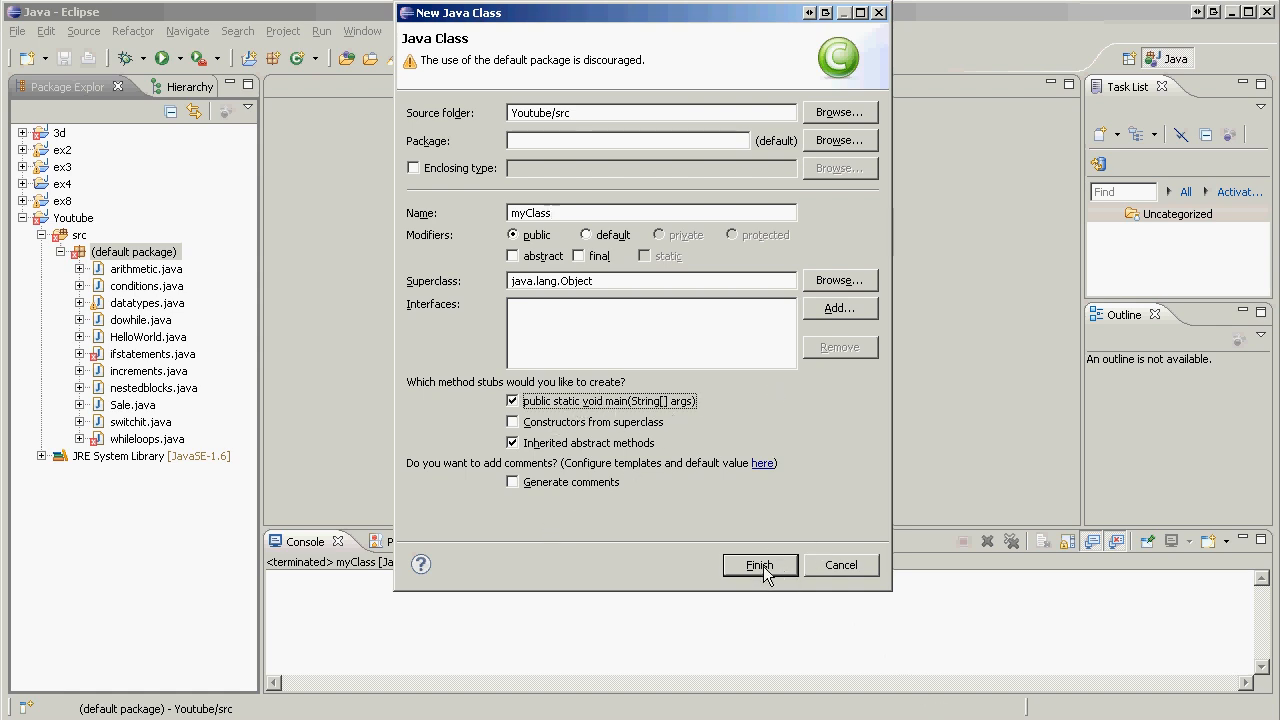
{"action": "left_click", "coordinate": [759, 565]}
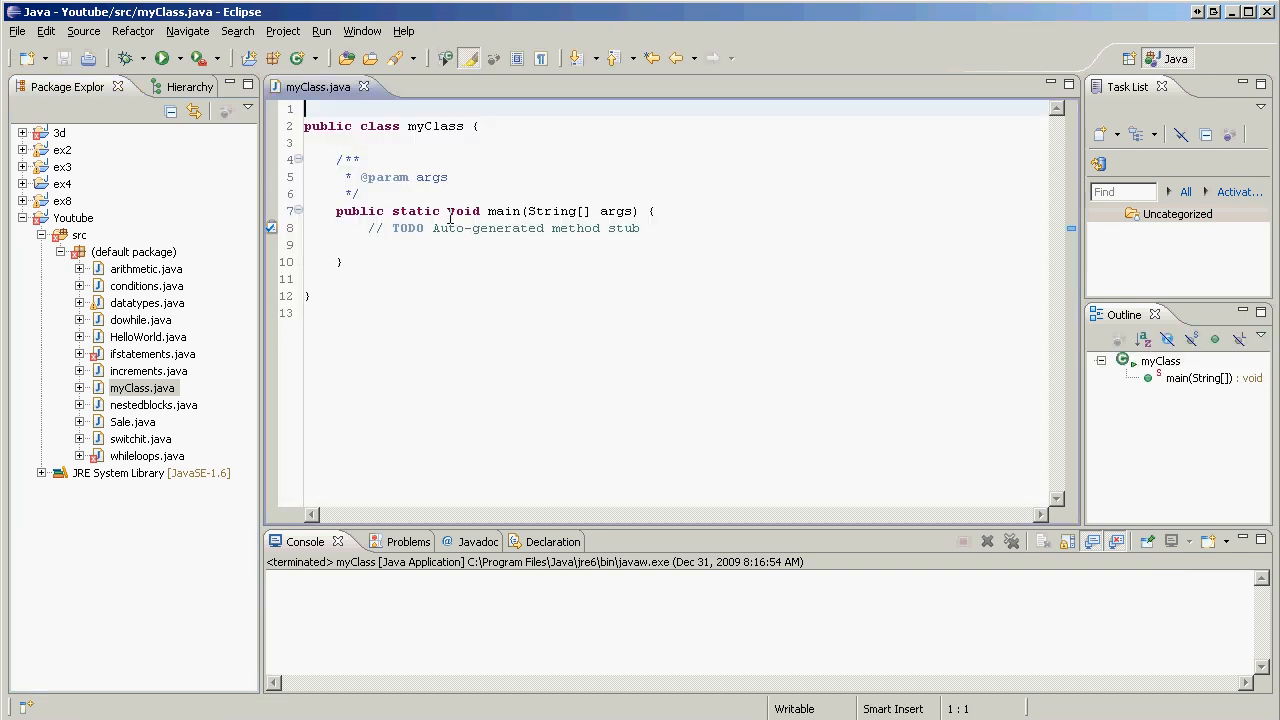
Insert a blank line after main's closing brace, inside the class body.
{"action": "left_click", "coordinate": [337, 211]}
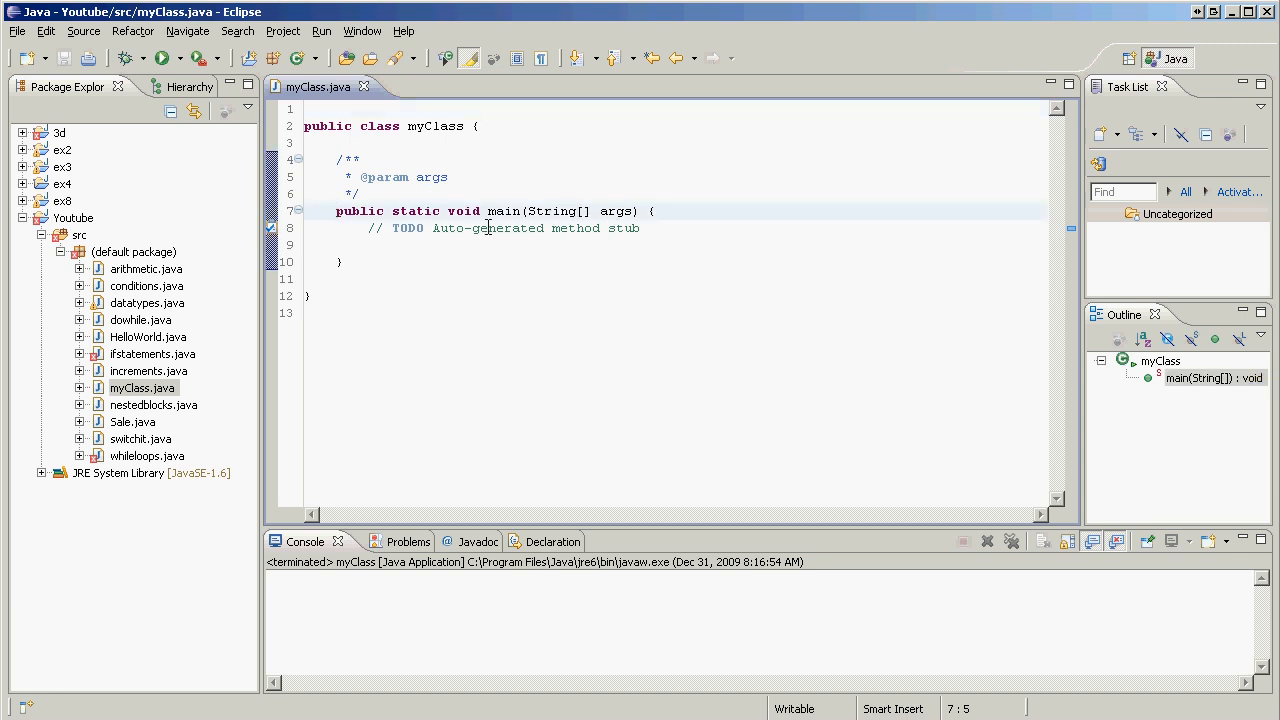
{"action": "mouse_move", "coordinate": [533, 256]}
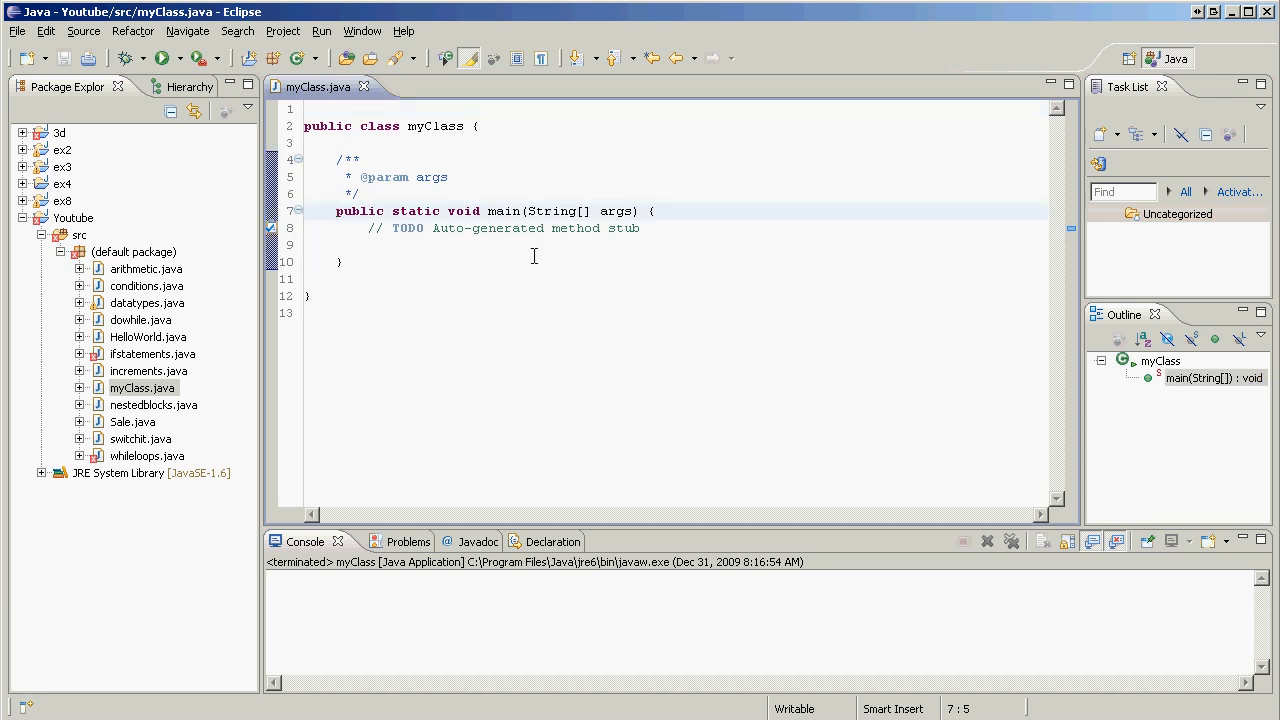
{"action": "mouse_move", "coordinate": [773, 391]}
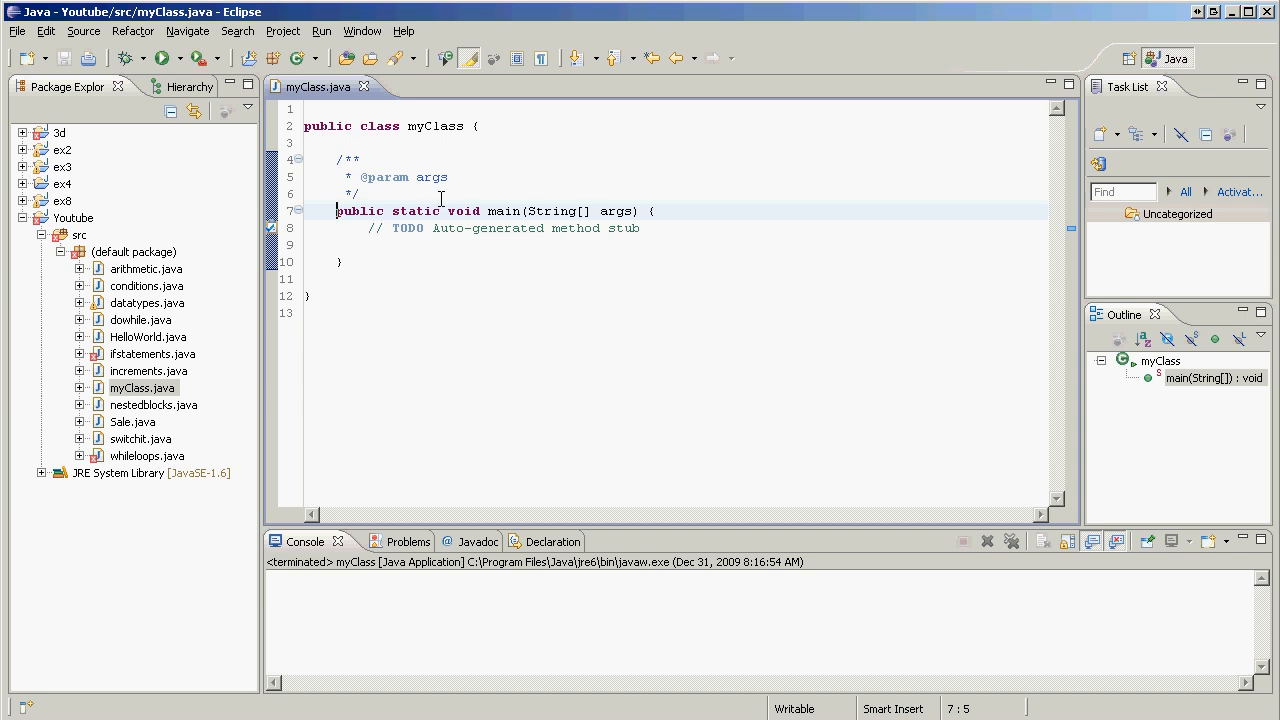
{"action": "left_click", "coordinate": [383, 211]}
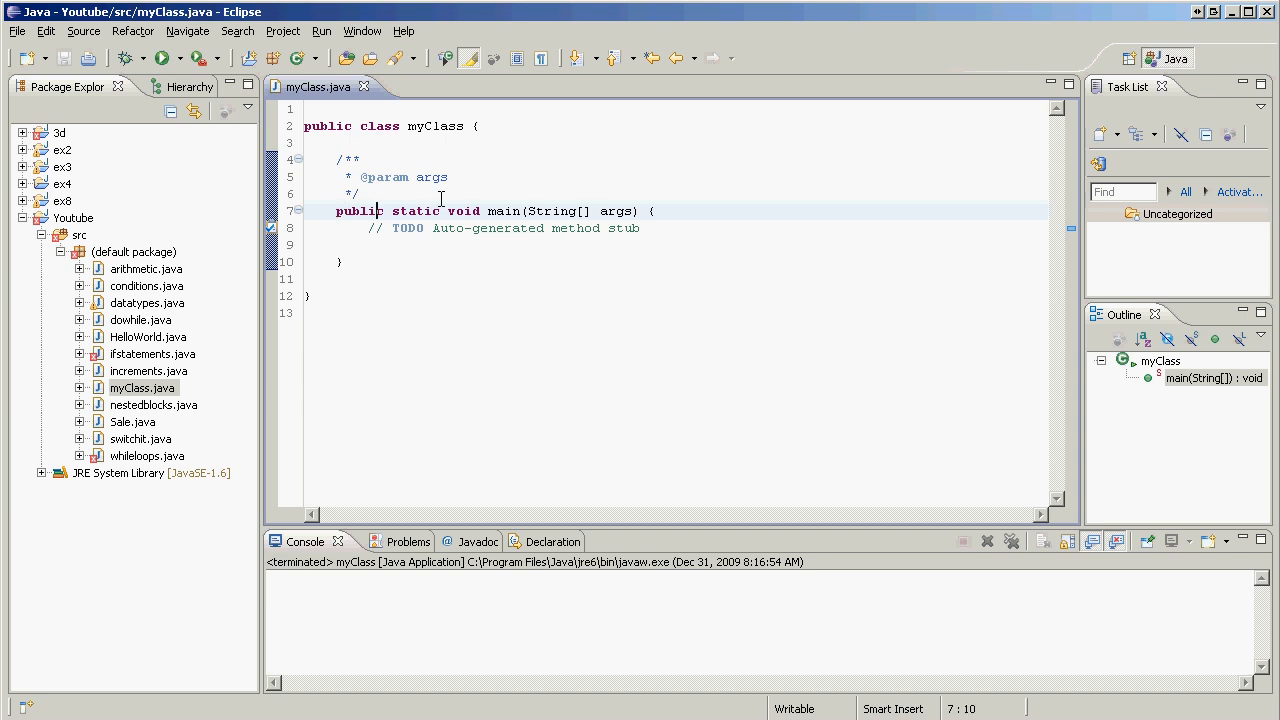
{"action": "left_click", "coordinate": [337, 211]}
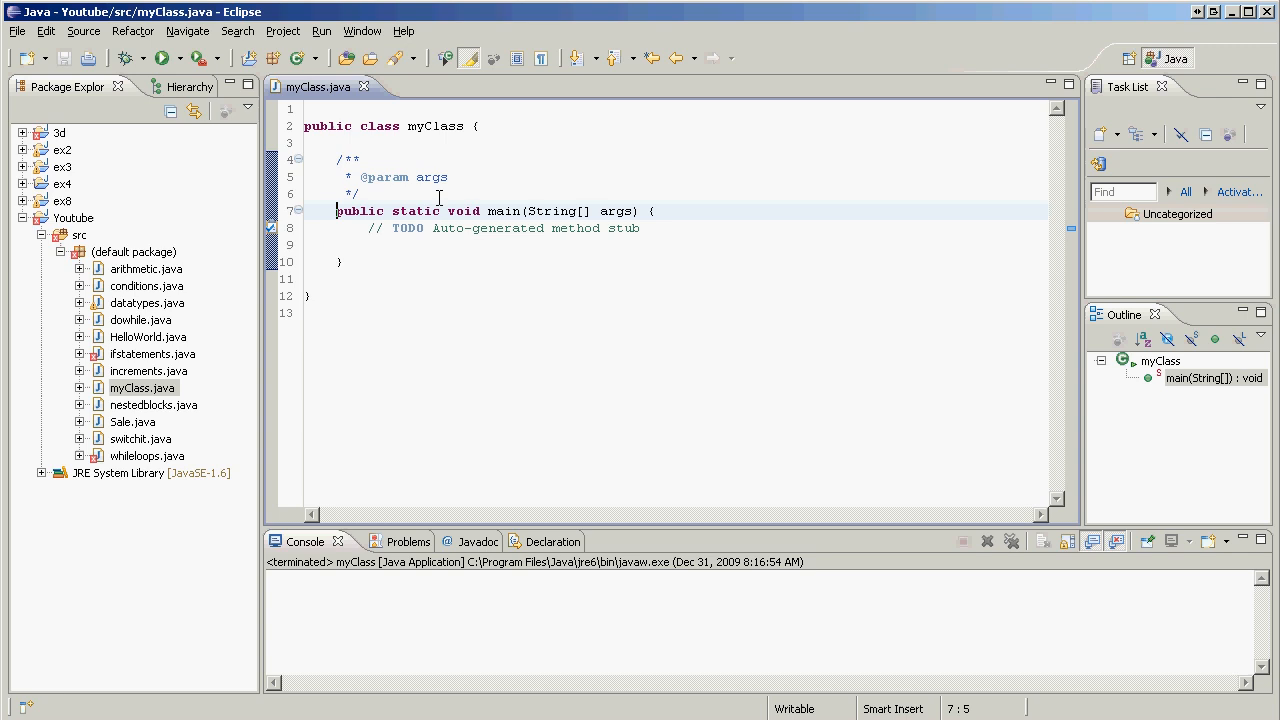
{"action": "left_click", "coordinate": [643, 211]}
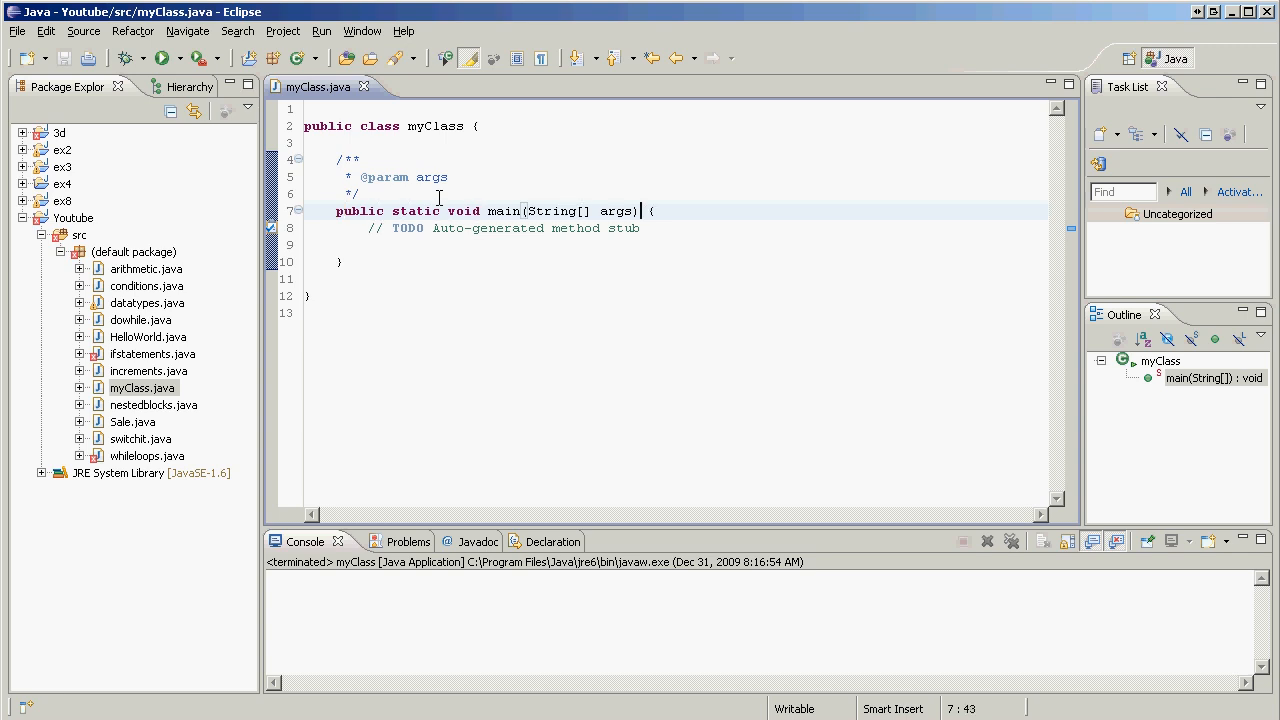
{"action": "left_click", "coordinate": [367, 211]}
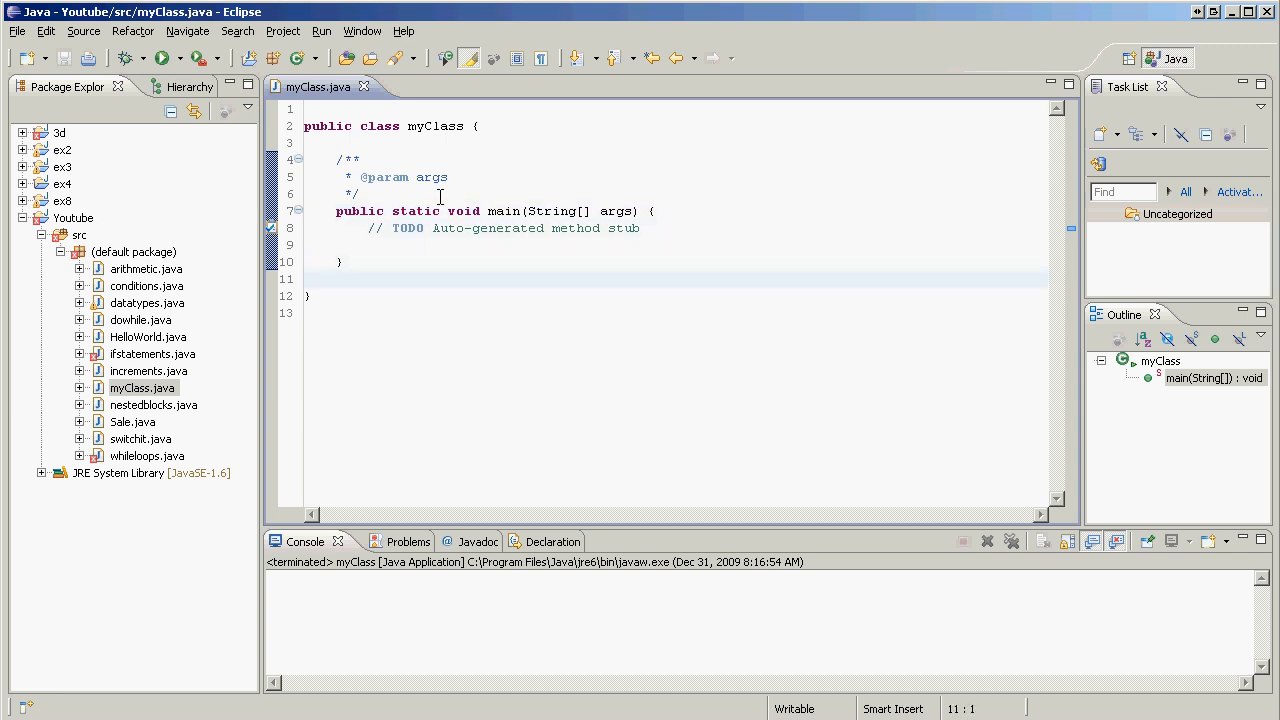
{"action": "key", "text": "Return"}
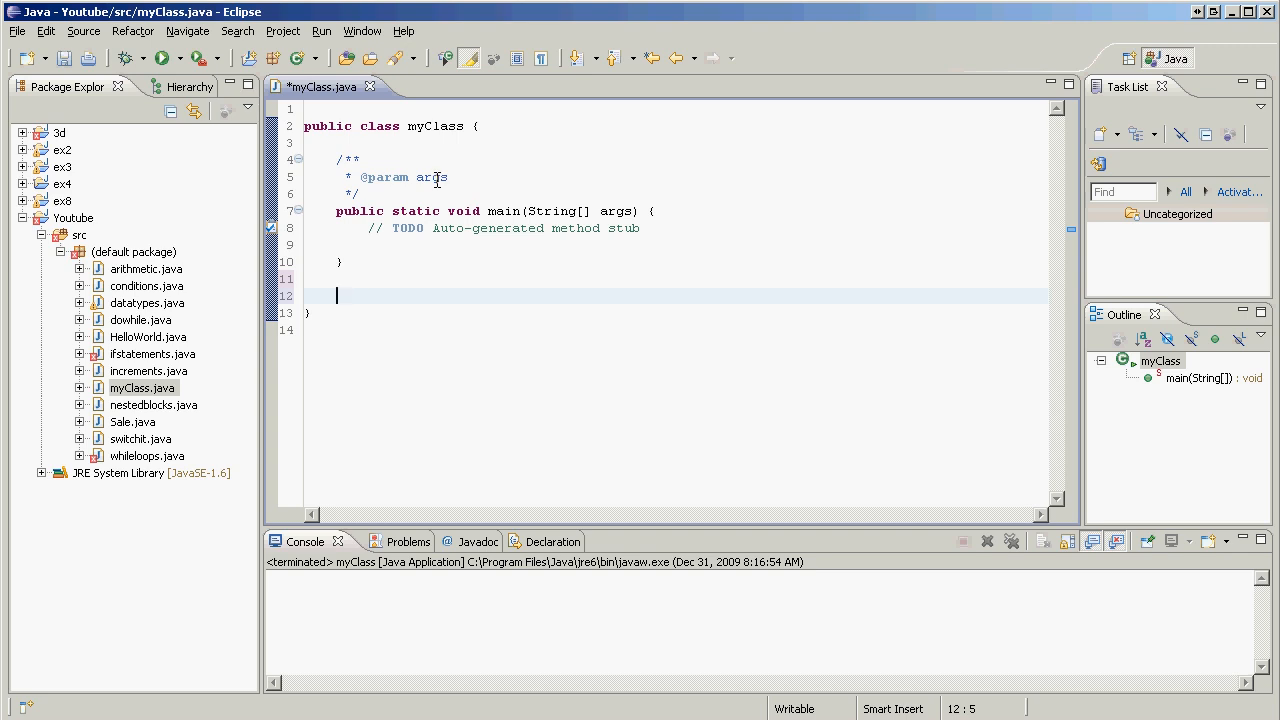
Type the header static void ourMethod() below main, correcting typos along the way.
{"action": "type", "text": "statoc"}
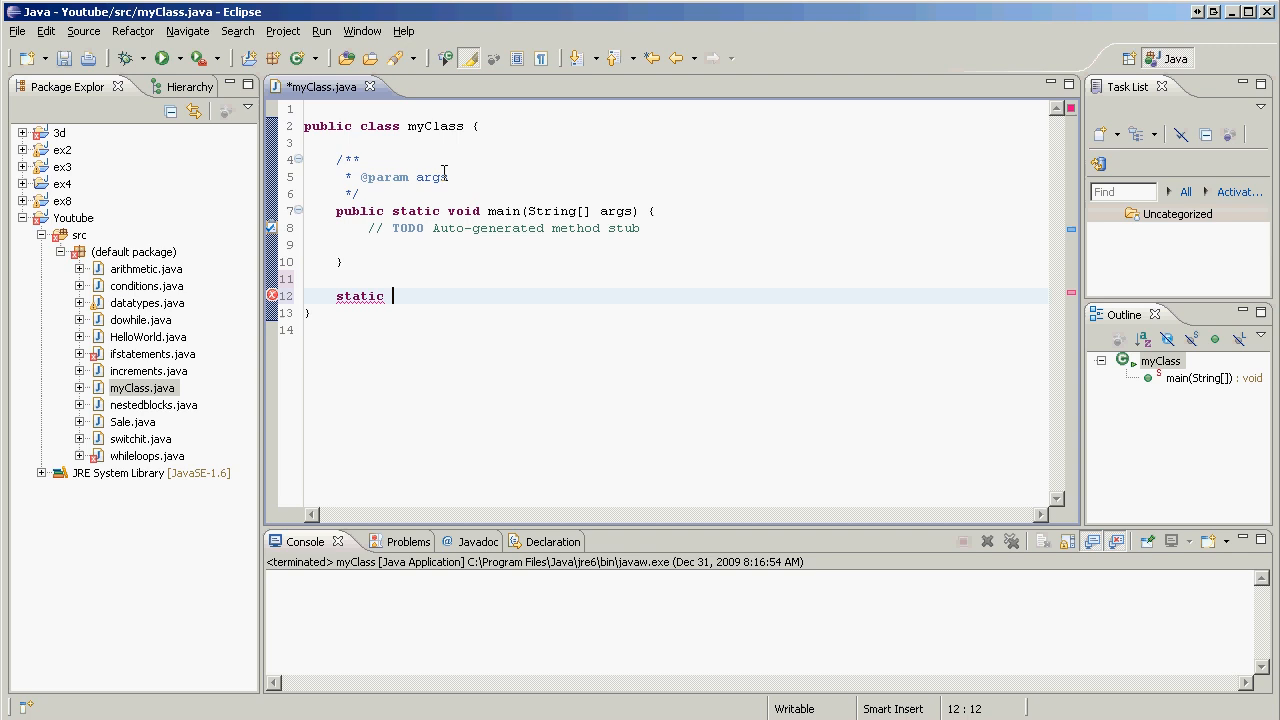
{"action": "mouse_move", "coordinate": [618, 98]}
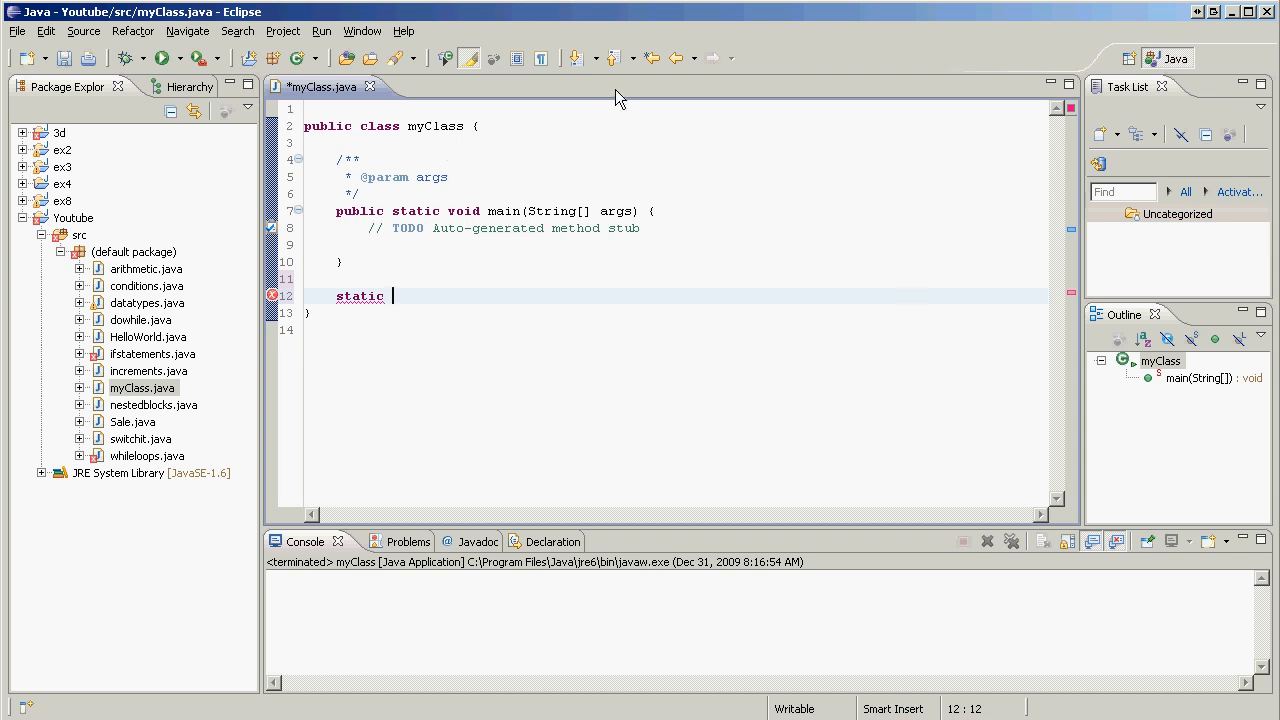
{"action": "mouse_move", "coordinate": [482, 158]}
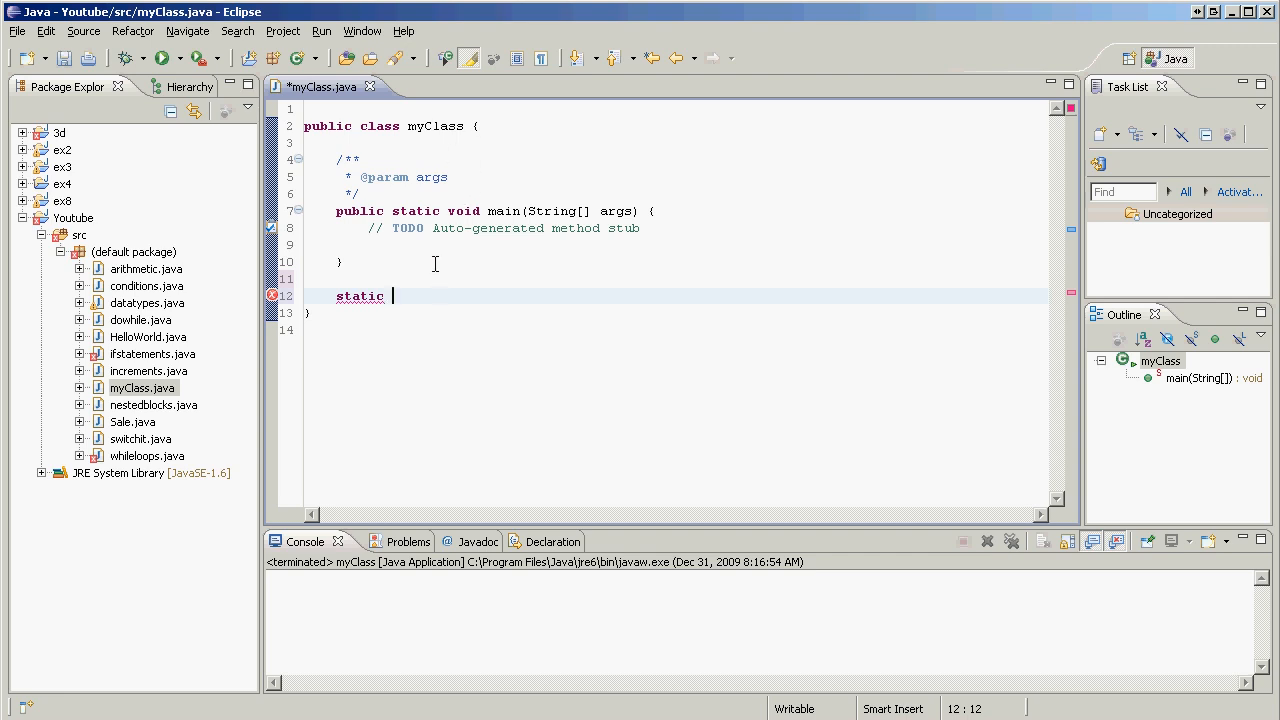
{"action": "type", "text": "vpo"}
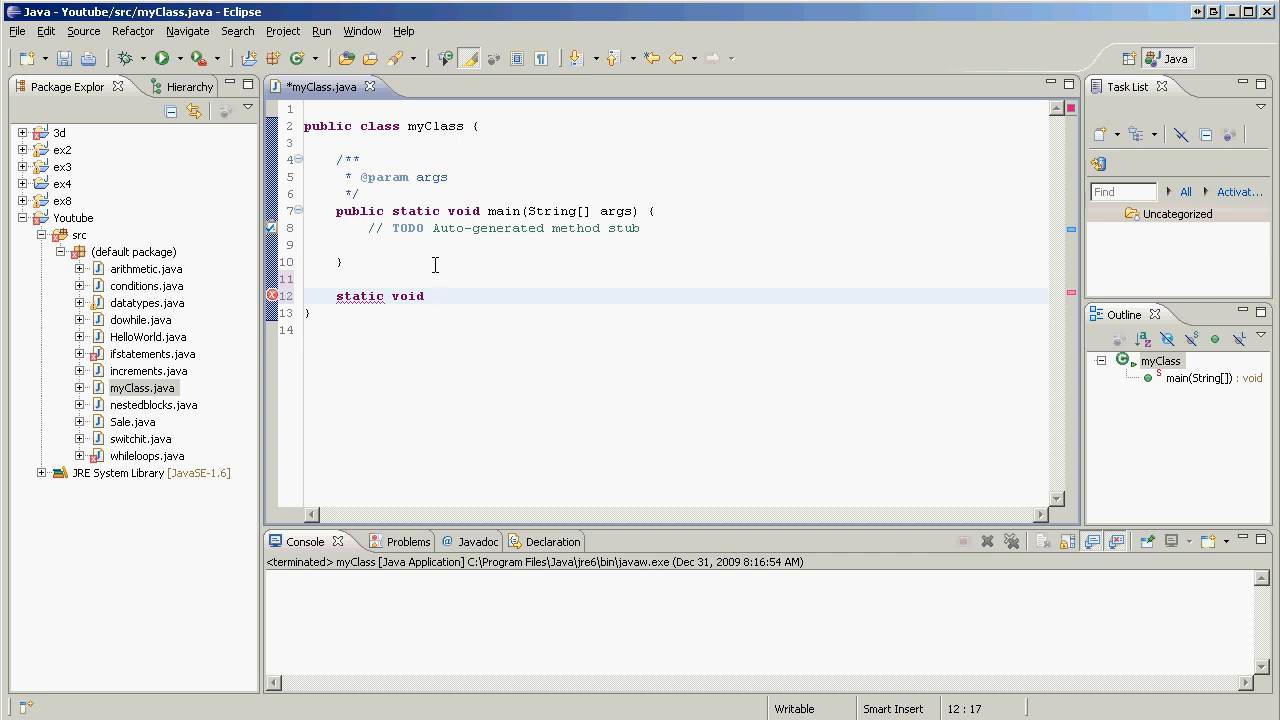
{"action": "type", "text": "main"}
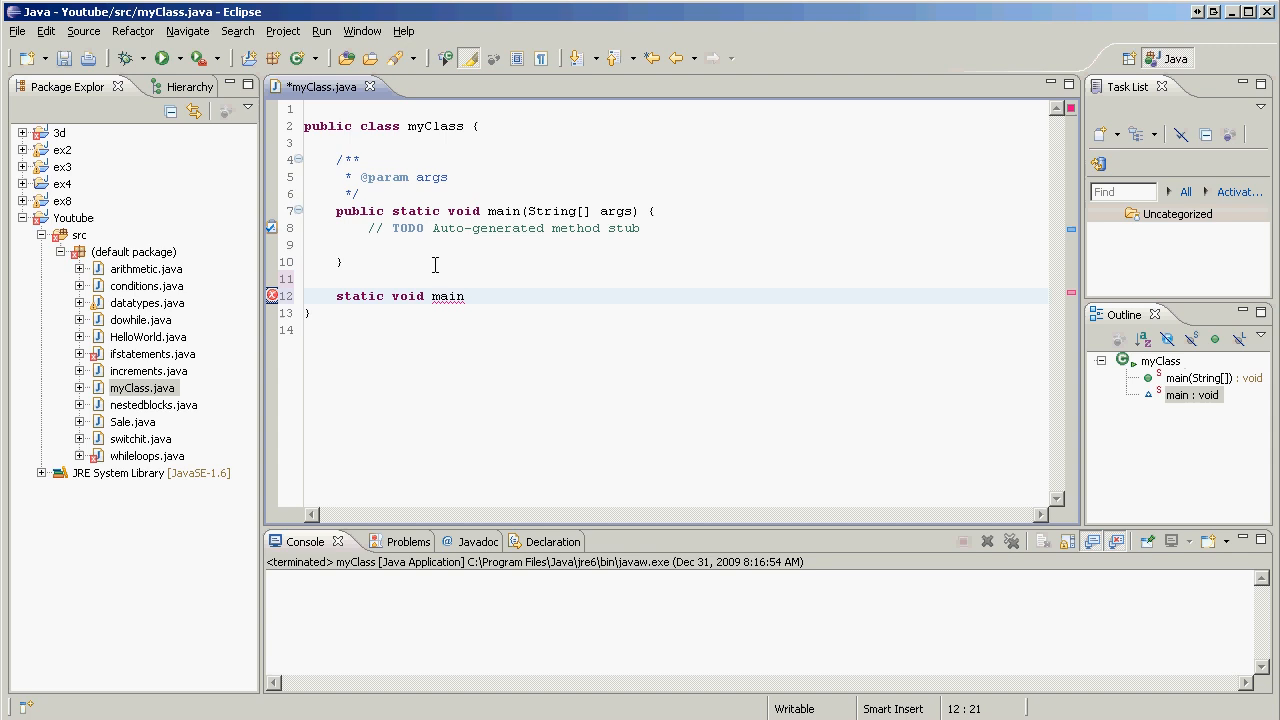
{"action": "key", "text": "BackSpace"}
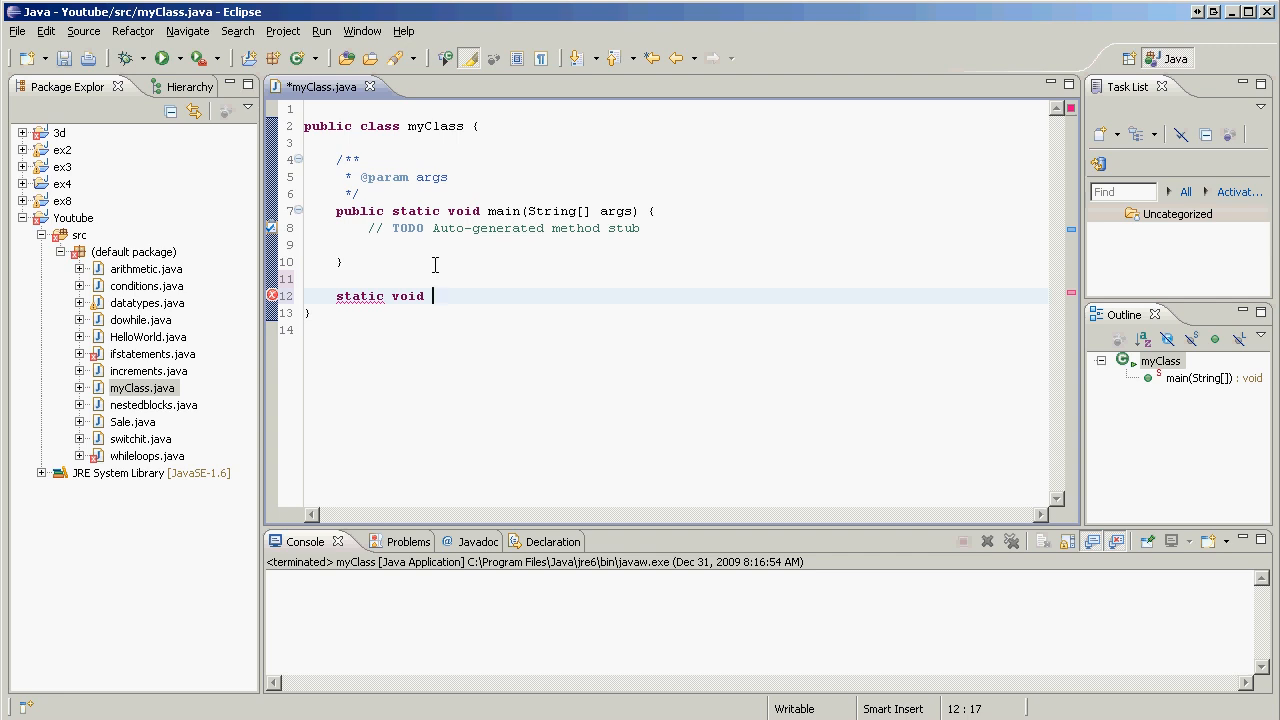
{"action": "type", "text": "m"}
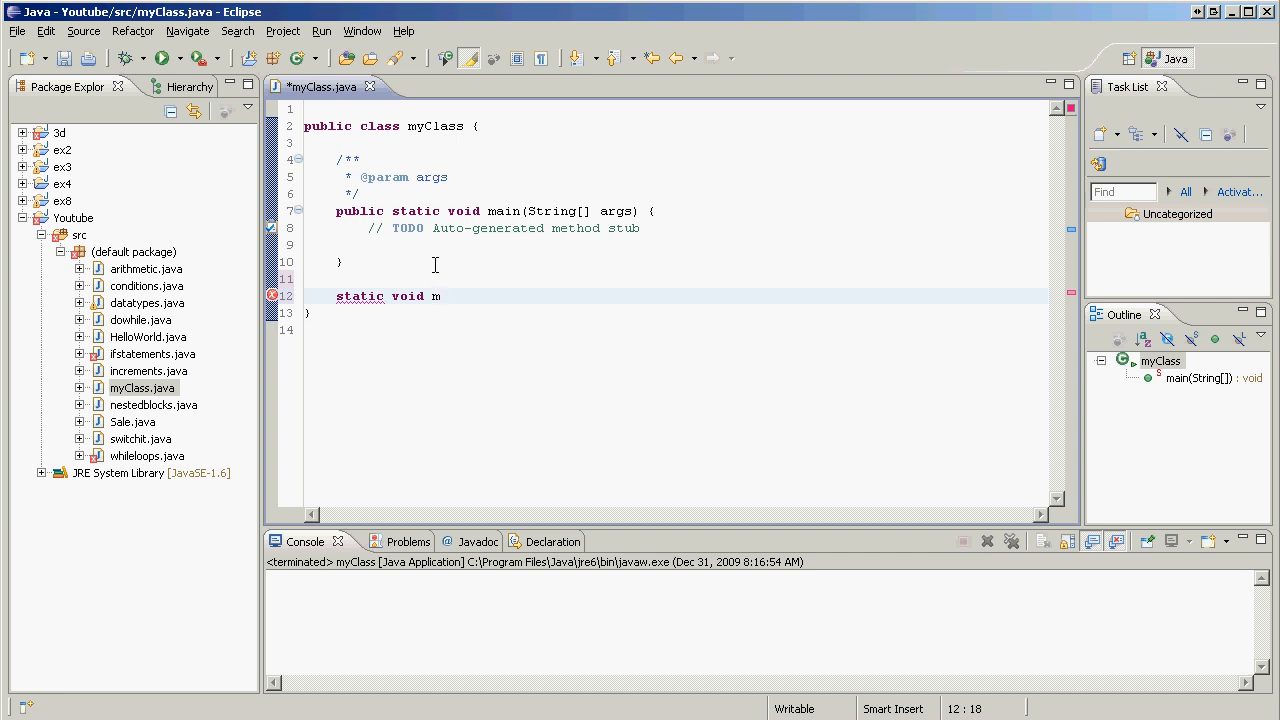
{"action": "type", "text": "ou"}
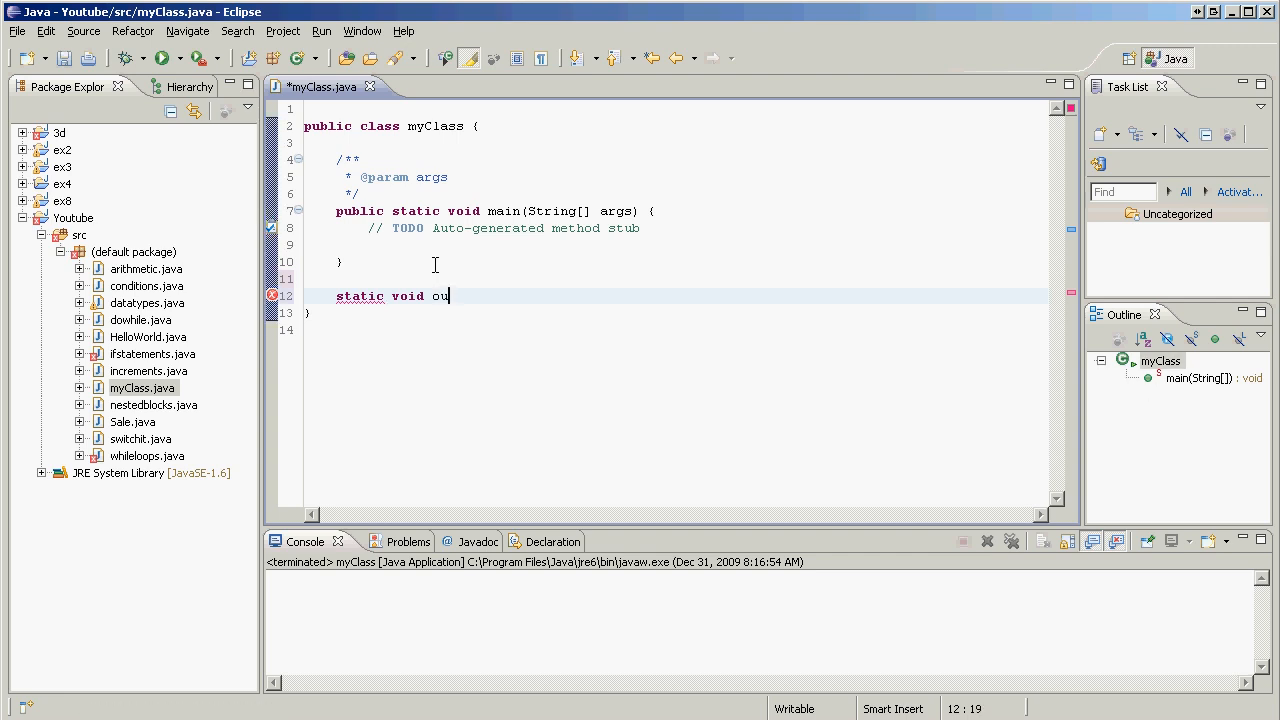
{"action": "type", "text": "rMetho"}
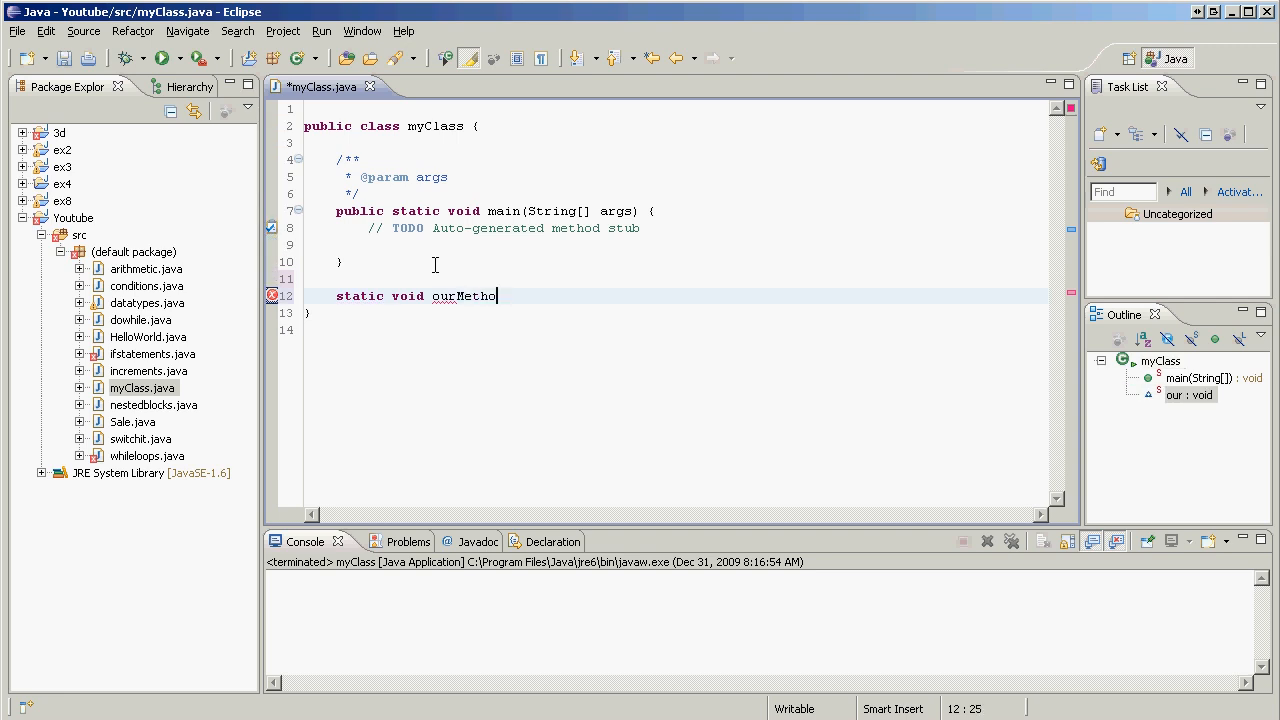
{"action": "type", "text": "d"}
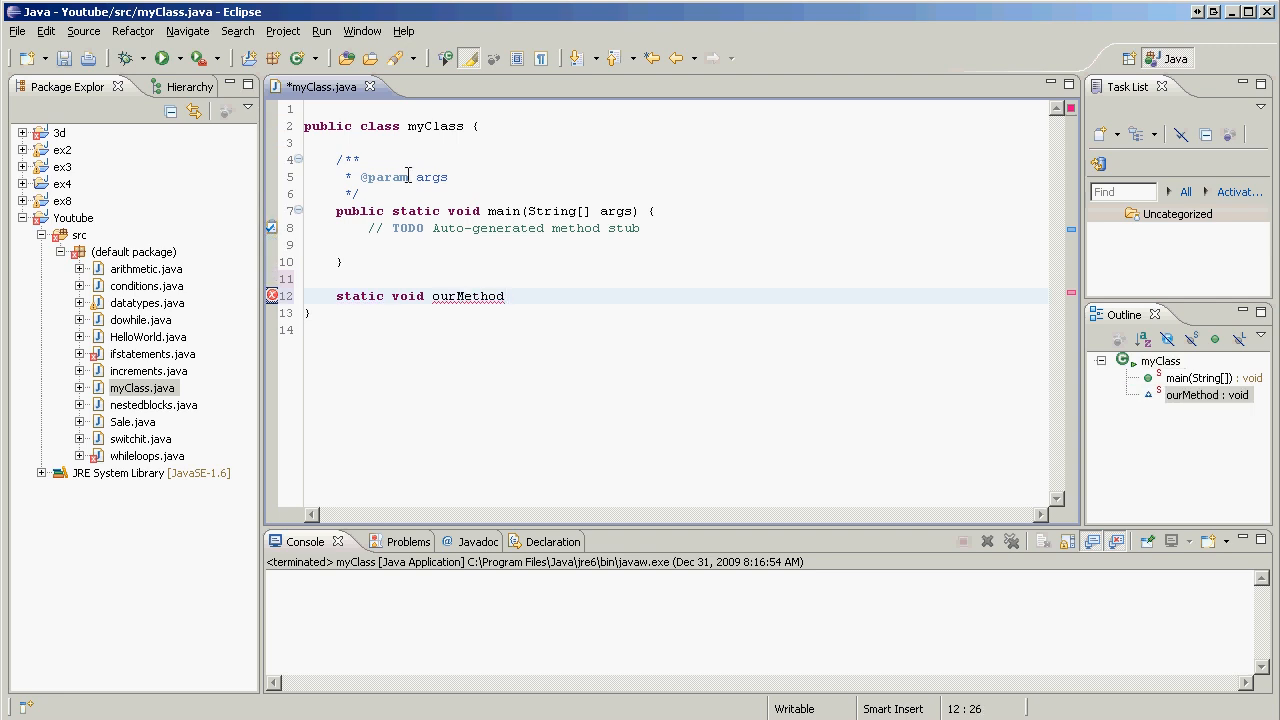
{"action": "type", "text": "()"}
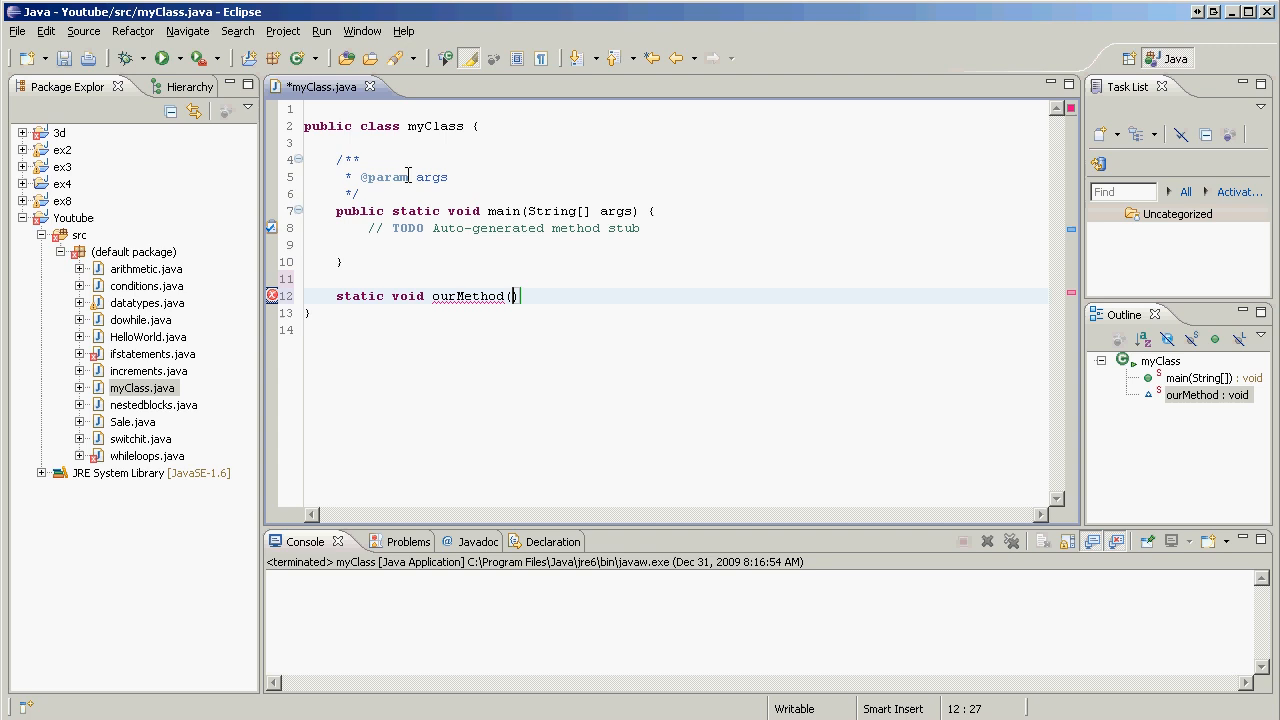
{"action": "type", "text": ")"}
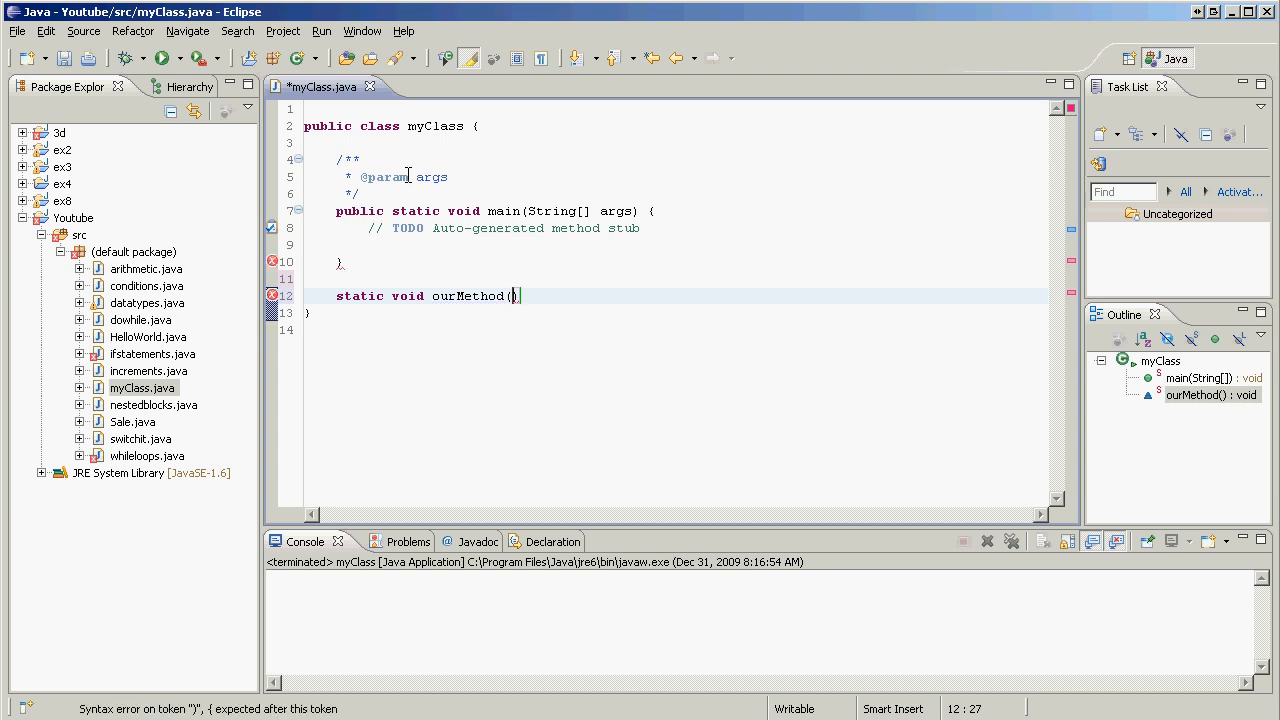
Open an empty body for ourMethod() with a blank line between its braces.
{"action": "key", "text": "Right"}
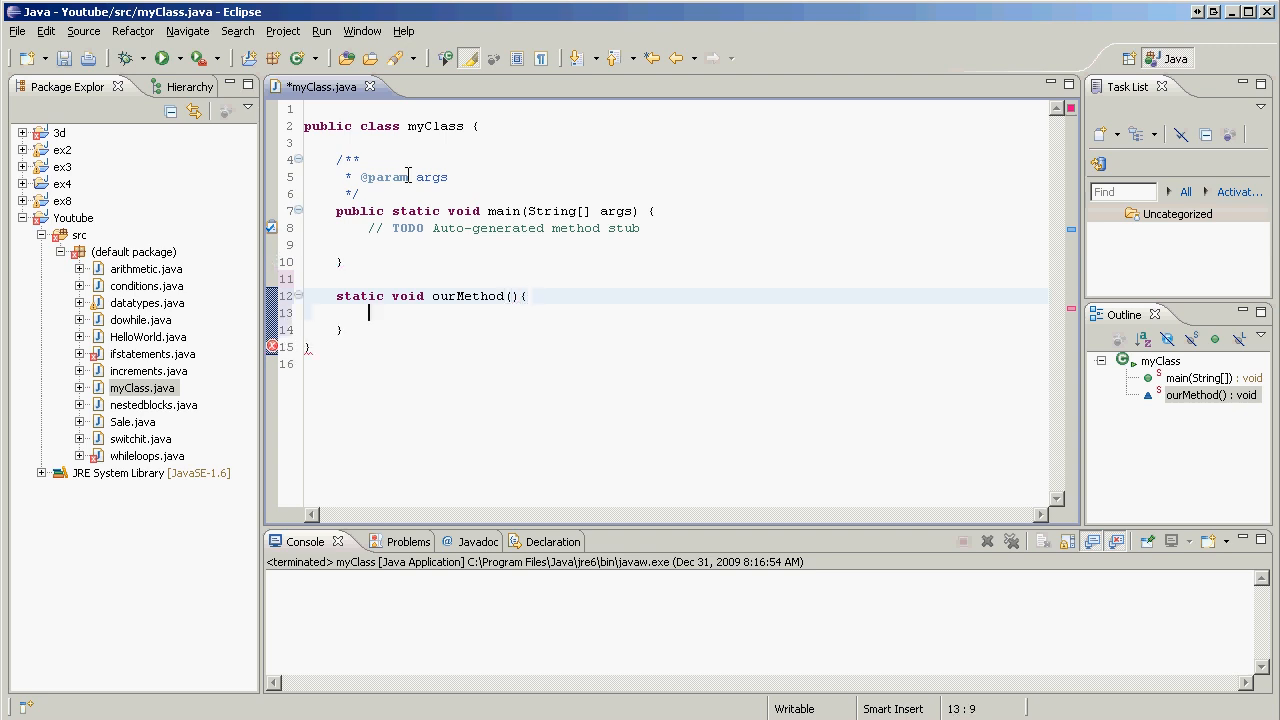
{"action": "key", "text": "Return"}
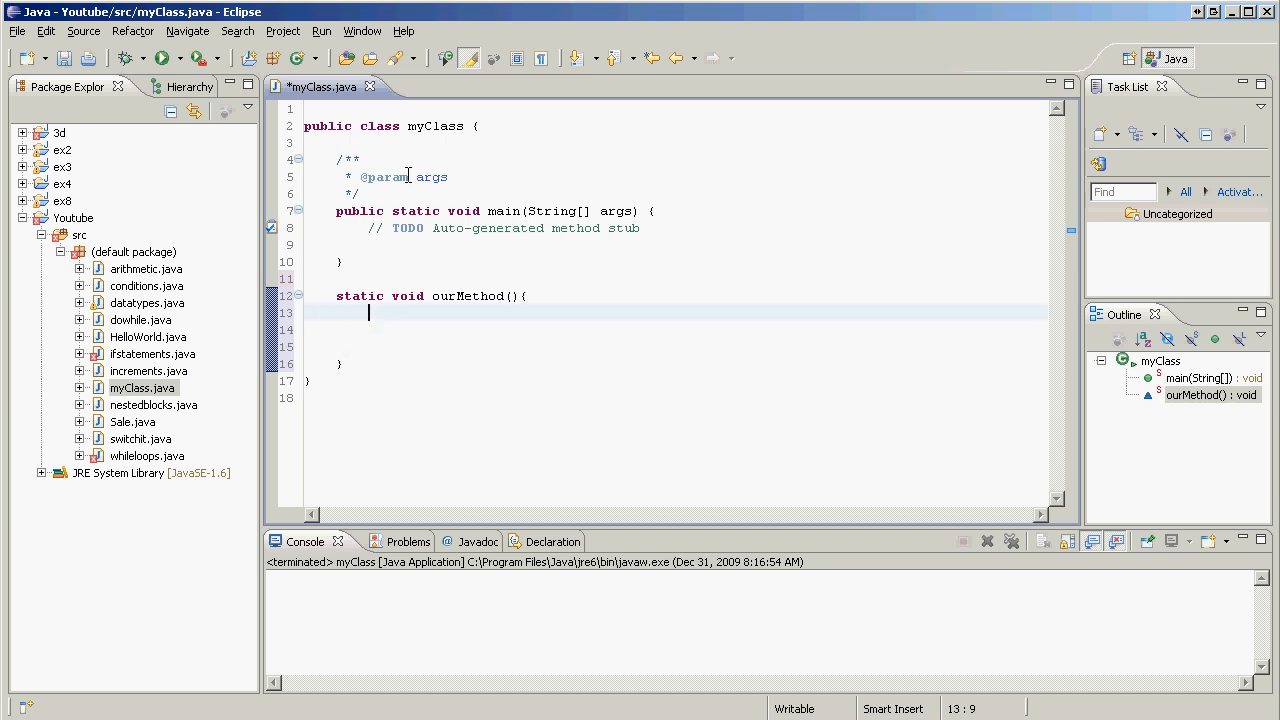
Add System.out.println("Hello World!"); inside main.
{"action": "left_click", "coordinate": [400, 244]}
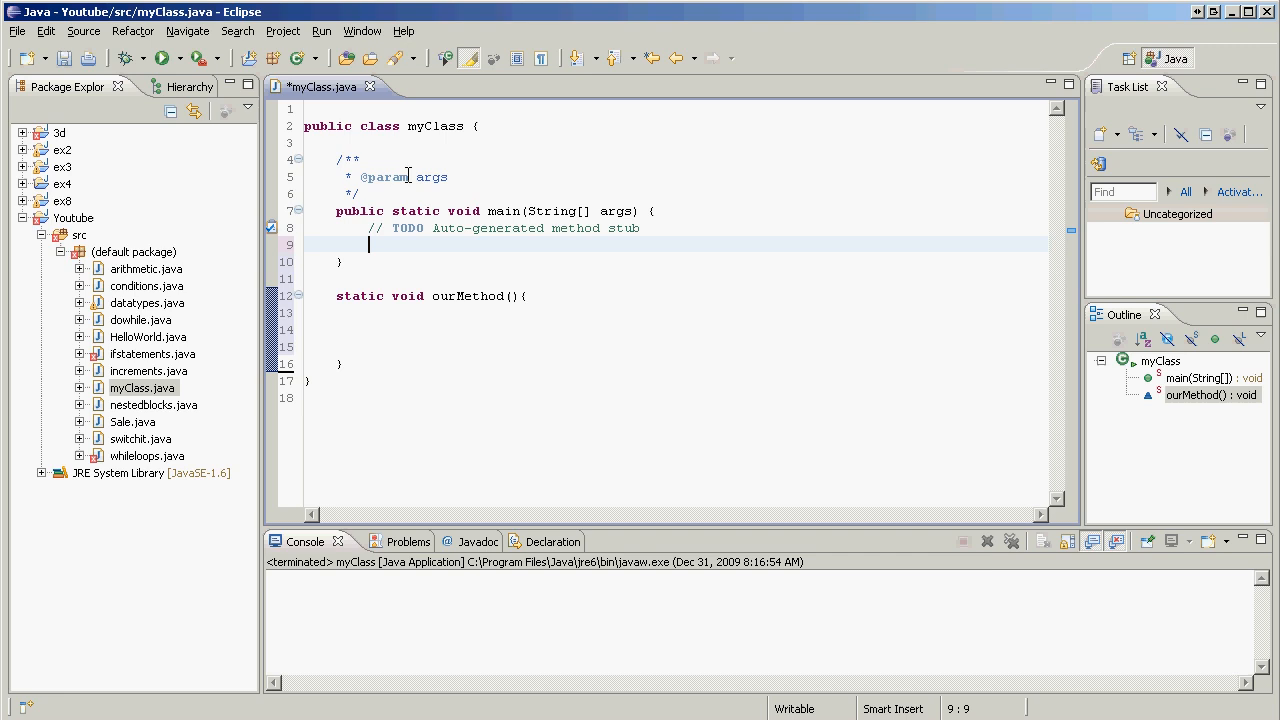
{"action": "type", "text": "System"}
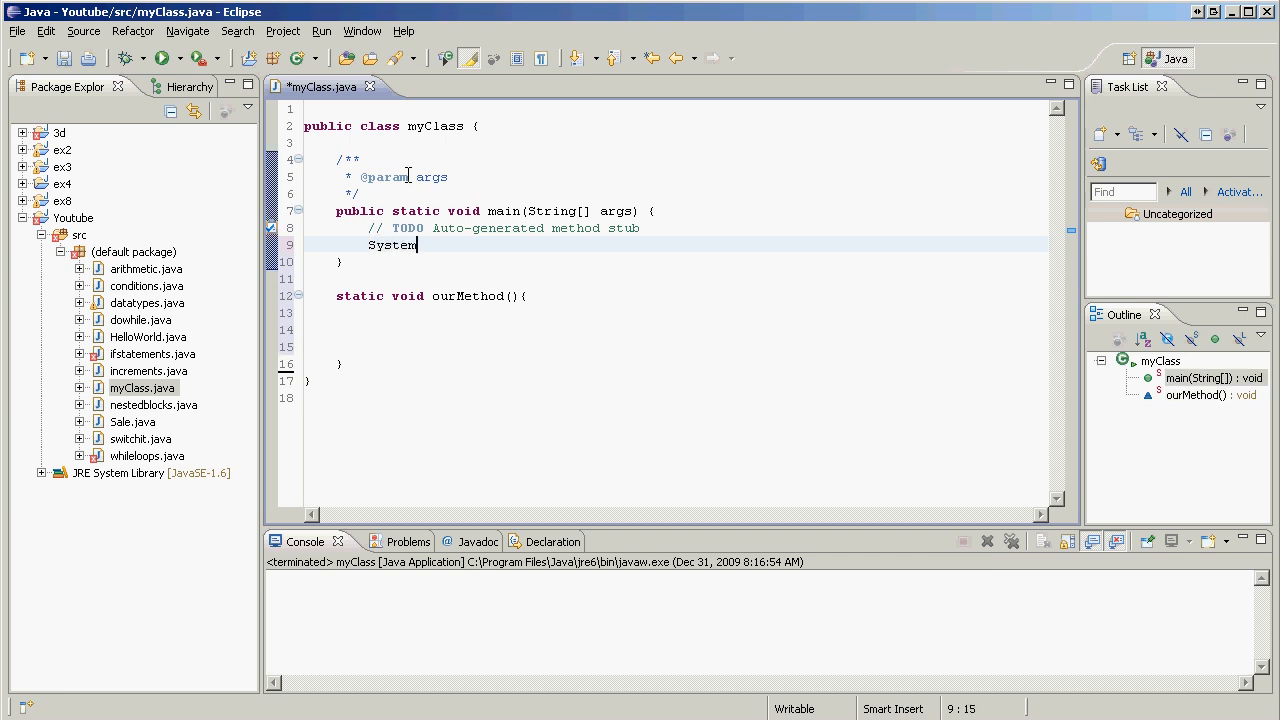
{"action": "type", "text": ".out.println(\""}
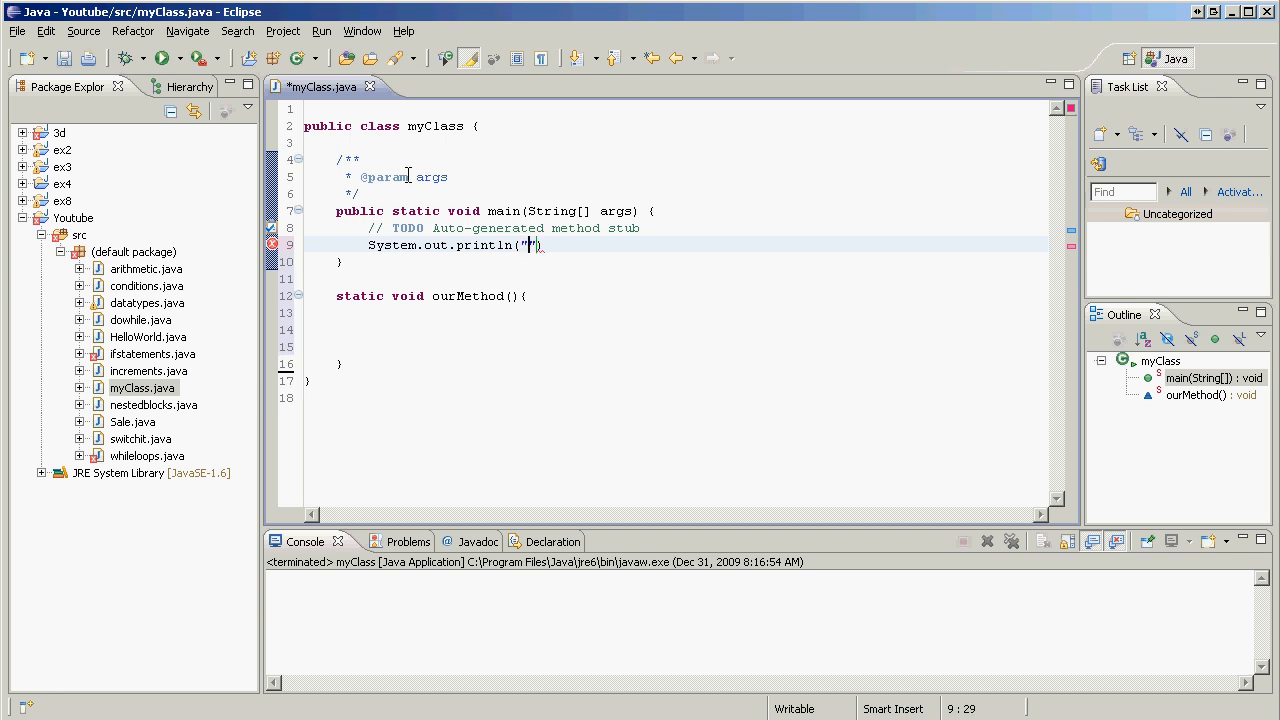
{"action": "type", "text": "Hello Wor"}
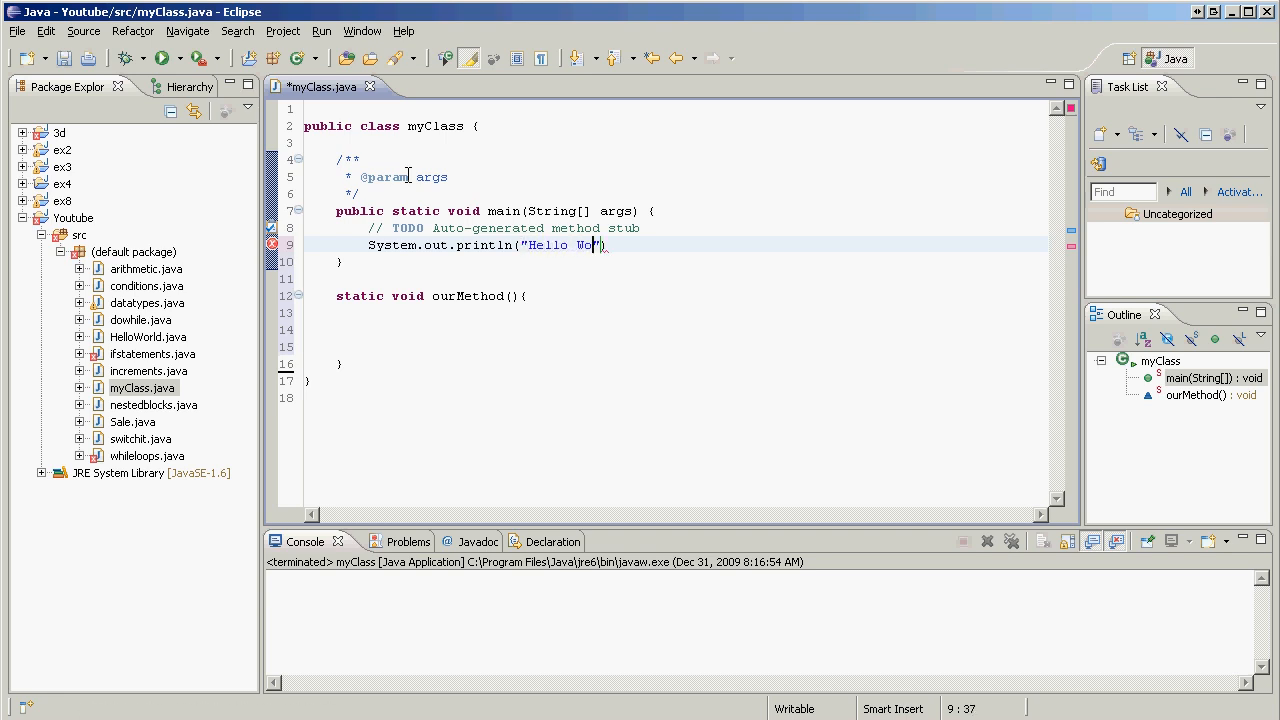
{"action": "type", "text": "ld!\");"}
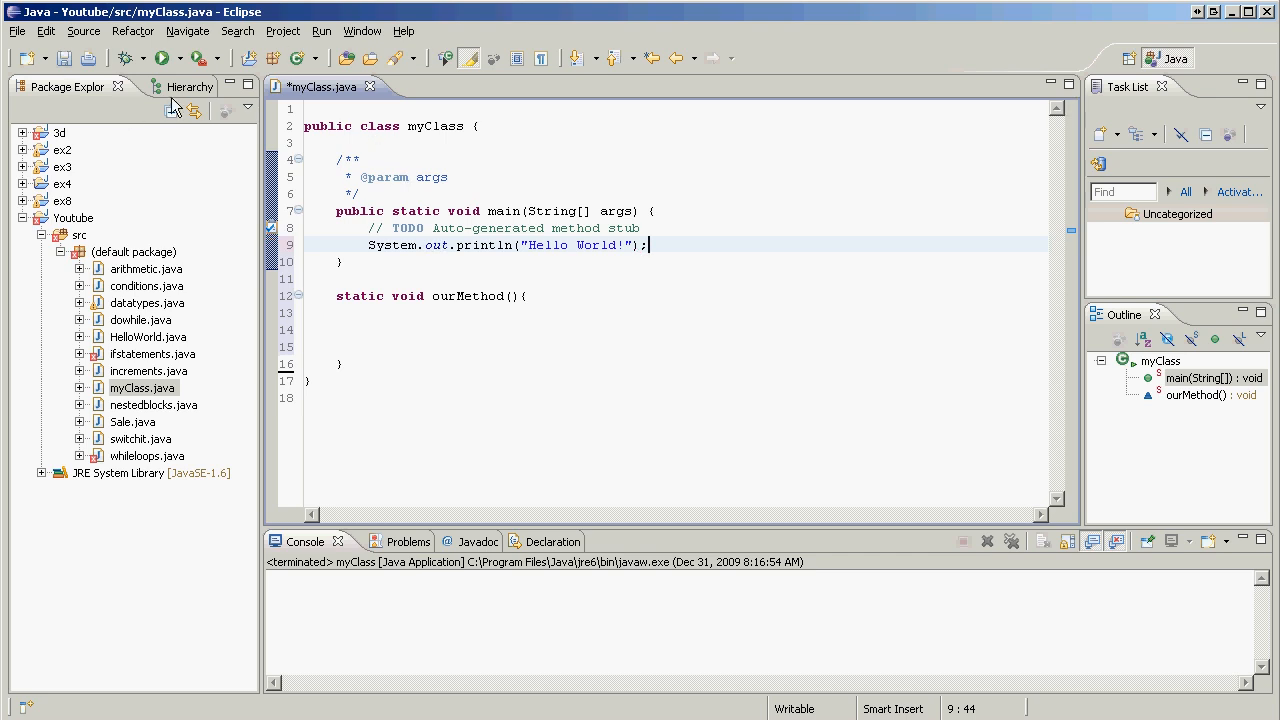
Run myClass despite the workspace errors so the console shows Hello World!
{"action": "left_click", "coordinate": [160, 57]}
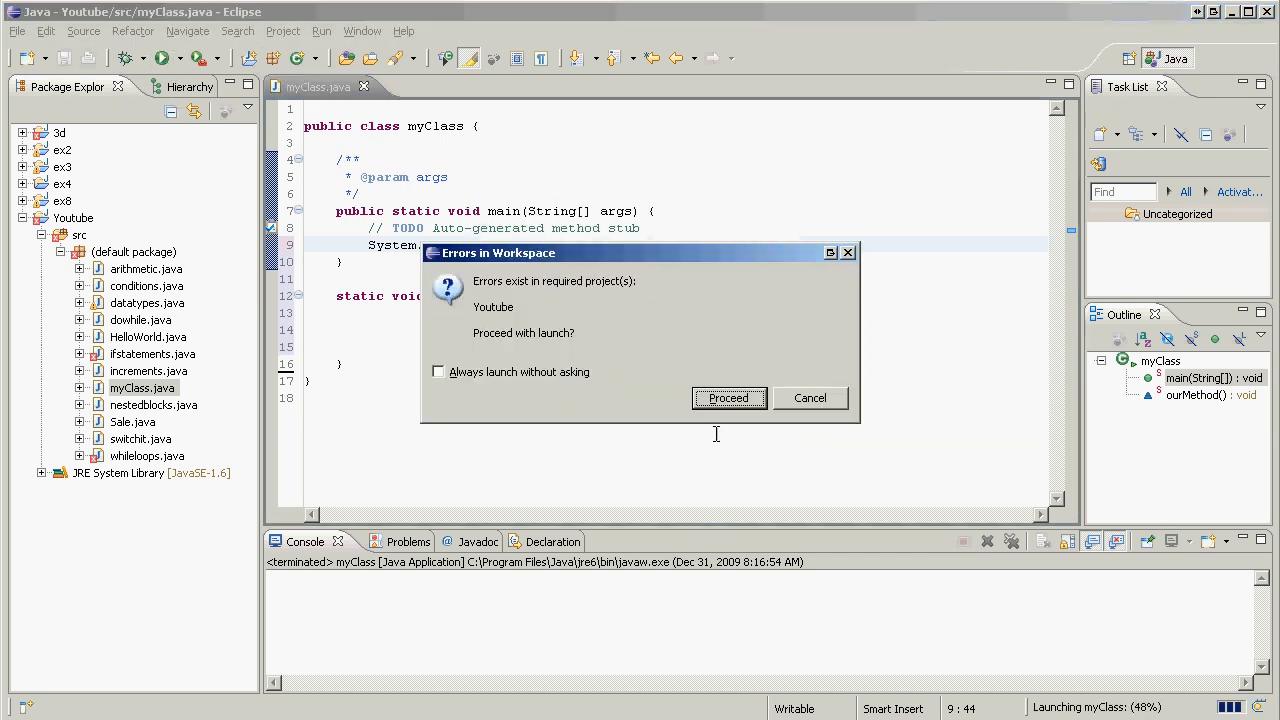
{"action": "left_click", "coordinate": [728, 398]}
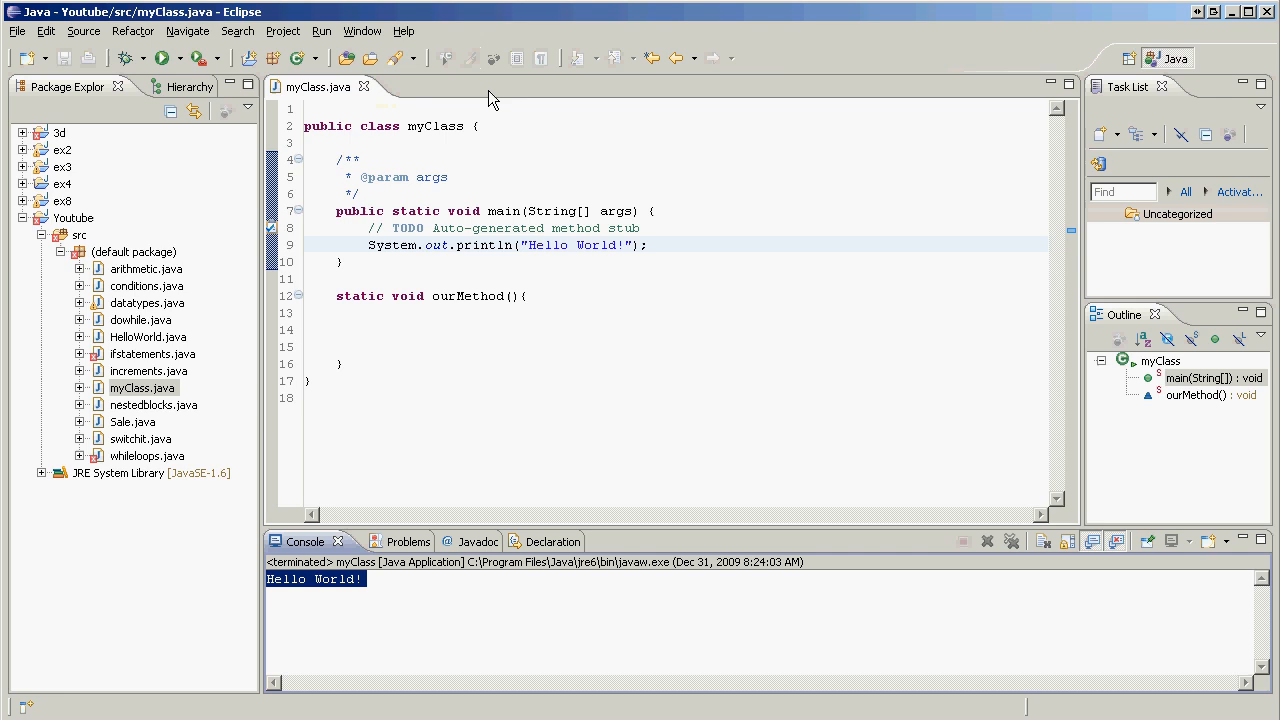
{"action": "left_click", "coordinate": [477, 330]}
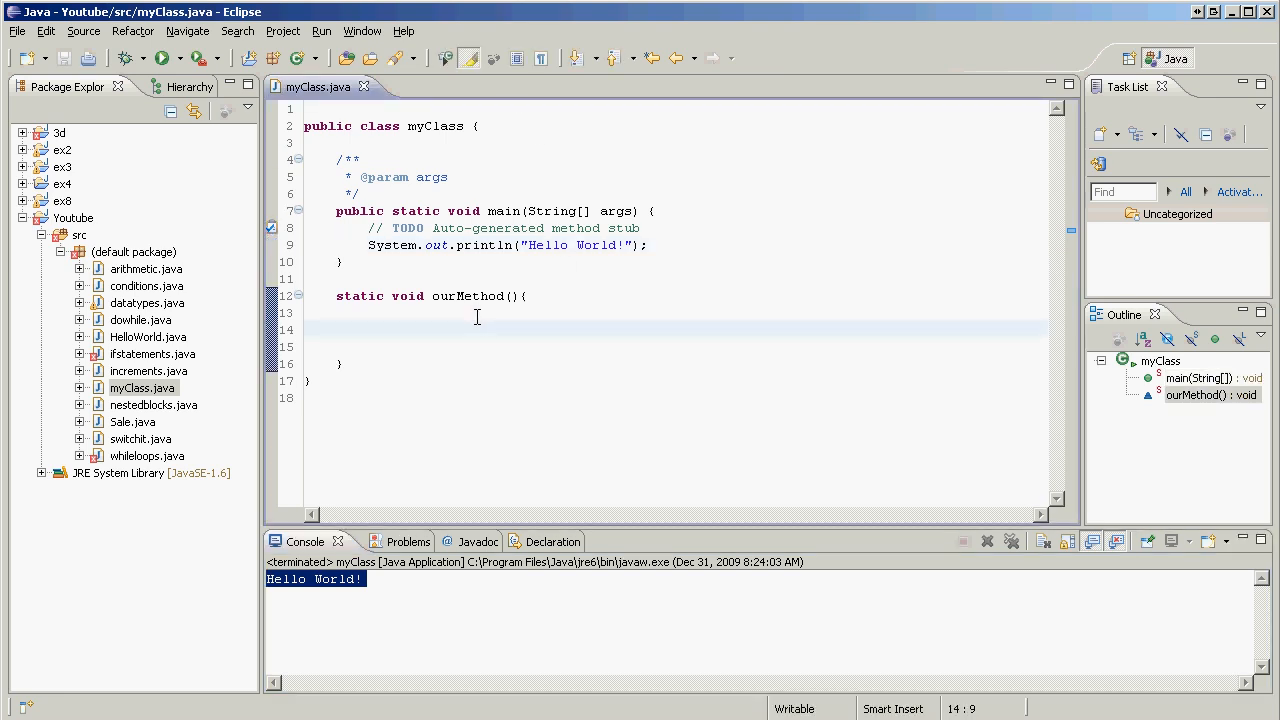
Write System.out.println("ourMethod says Hi!"); inside ourMethod's body.
{"action": "type", "text": "Sys"}
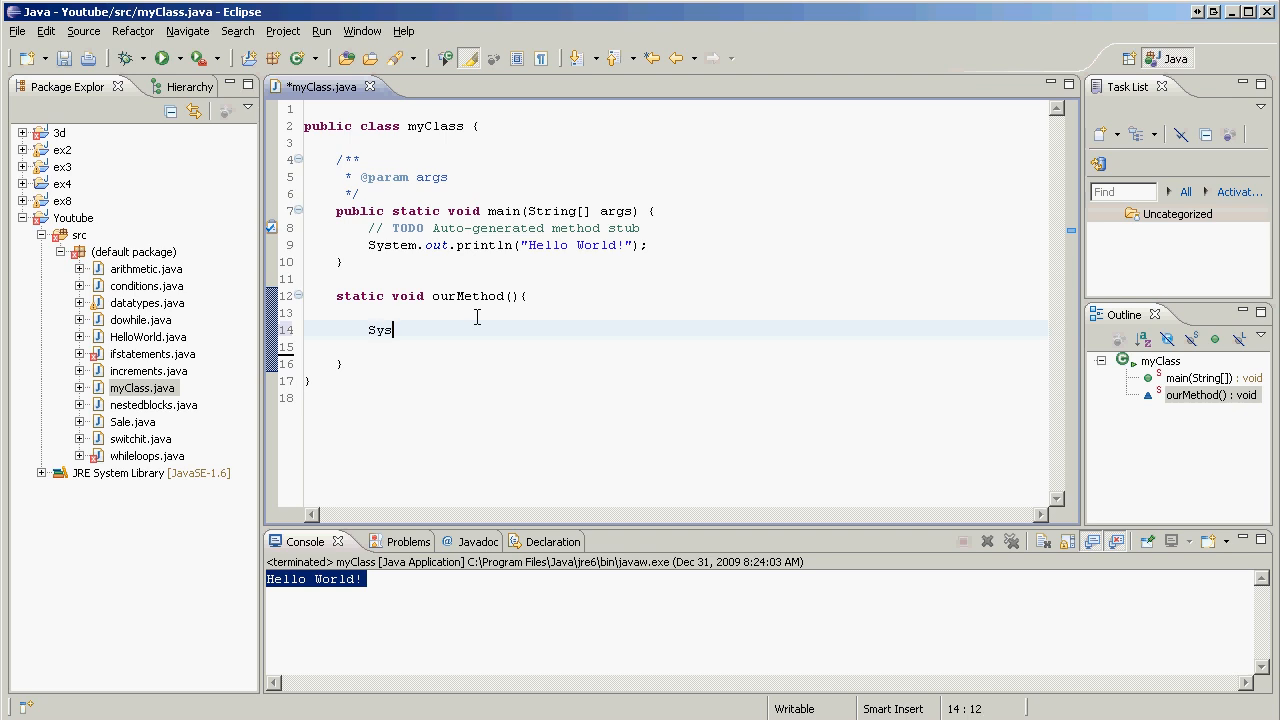
{"action": "type", "text": "tem.out"}
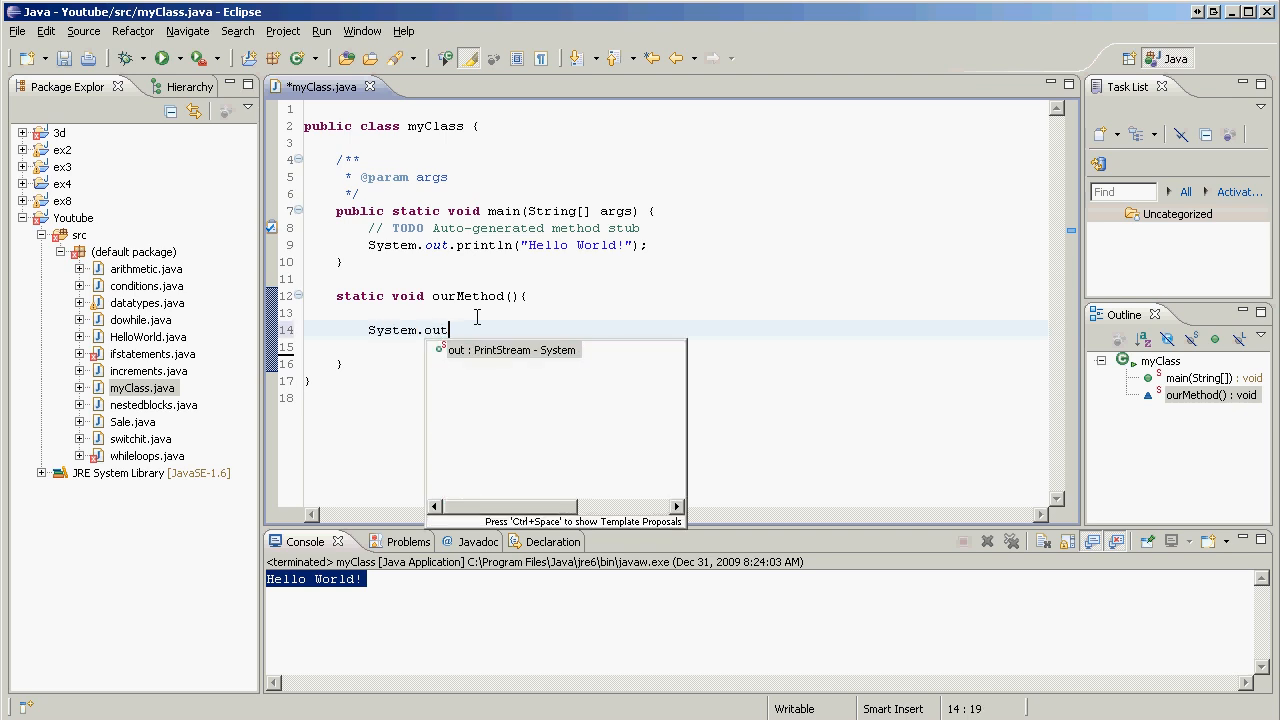
{"action": "type", "text": ".println("}
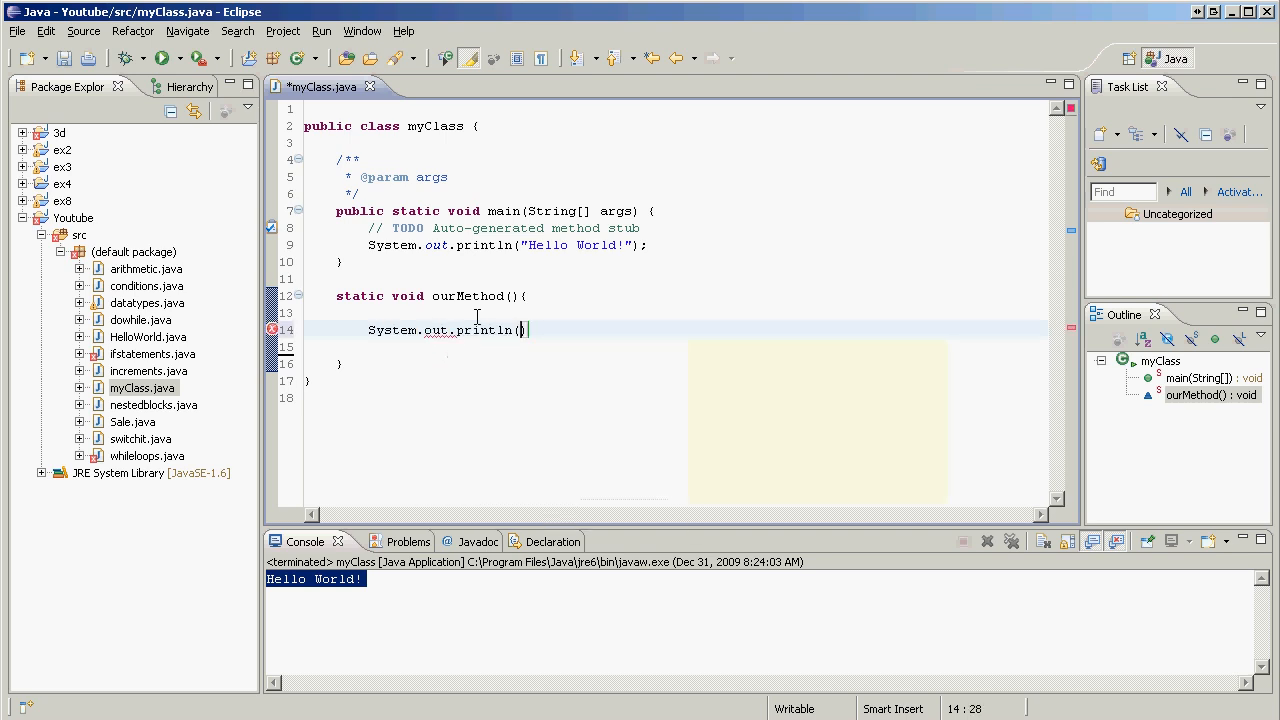
{"action": "type", "text": "\""}
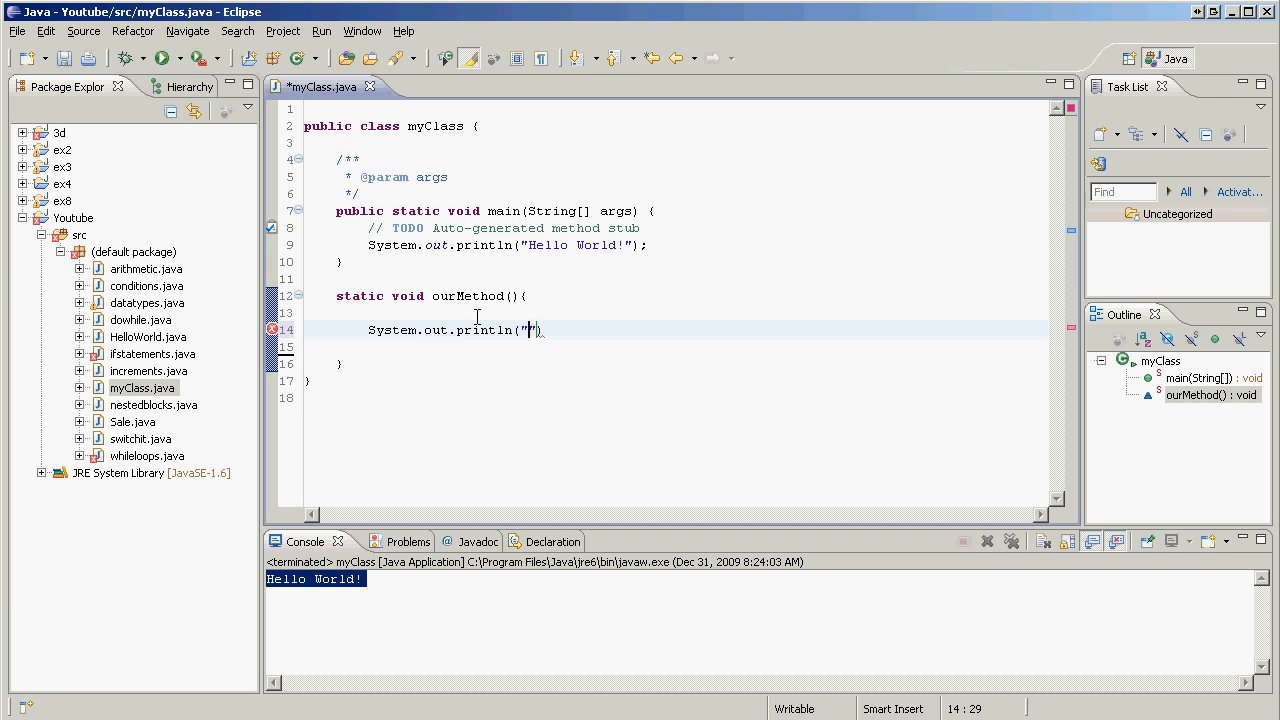
{"action": "type", "text": "ourME"}
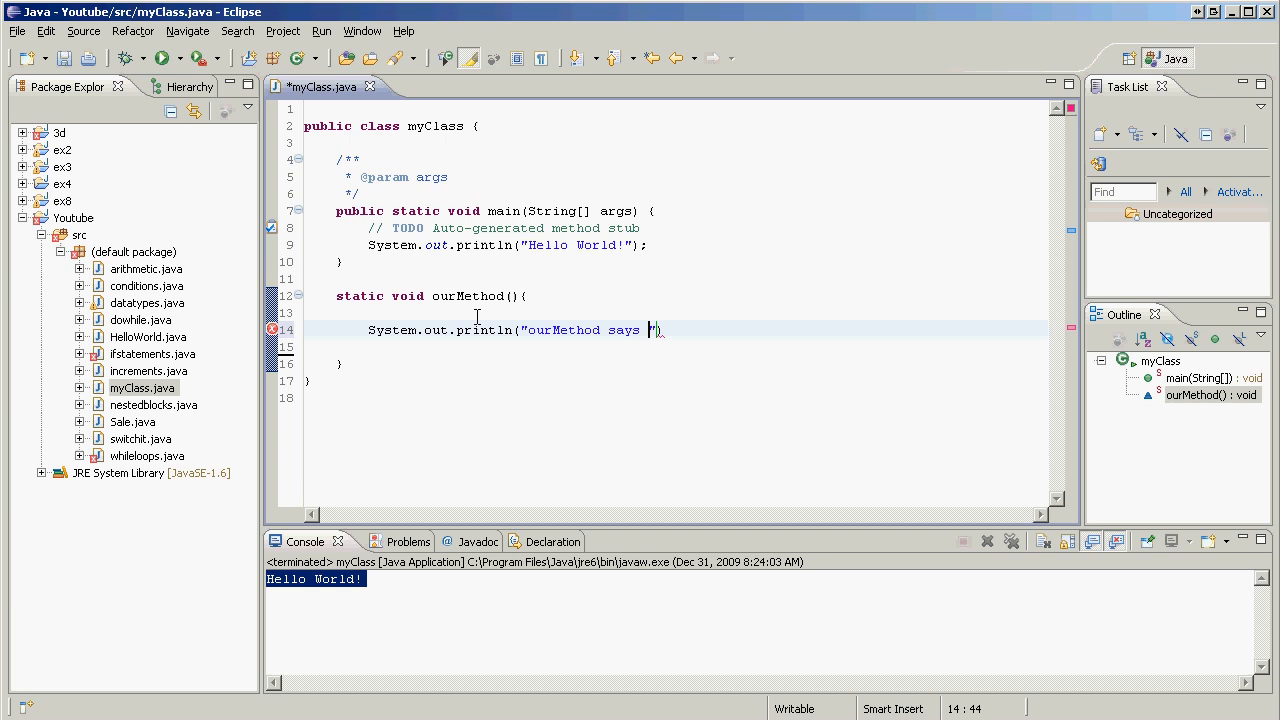
{"action": "type", "text": "Hi!\""}
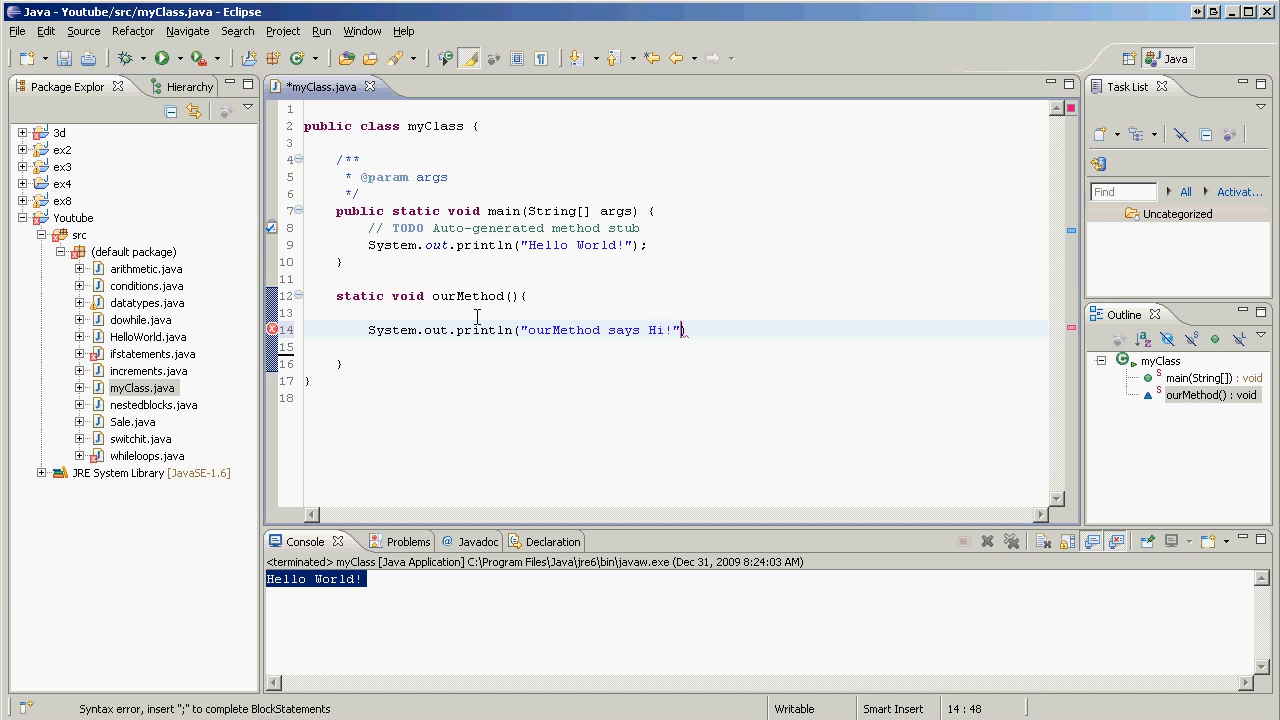
{"action": "type", "text": ";"}
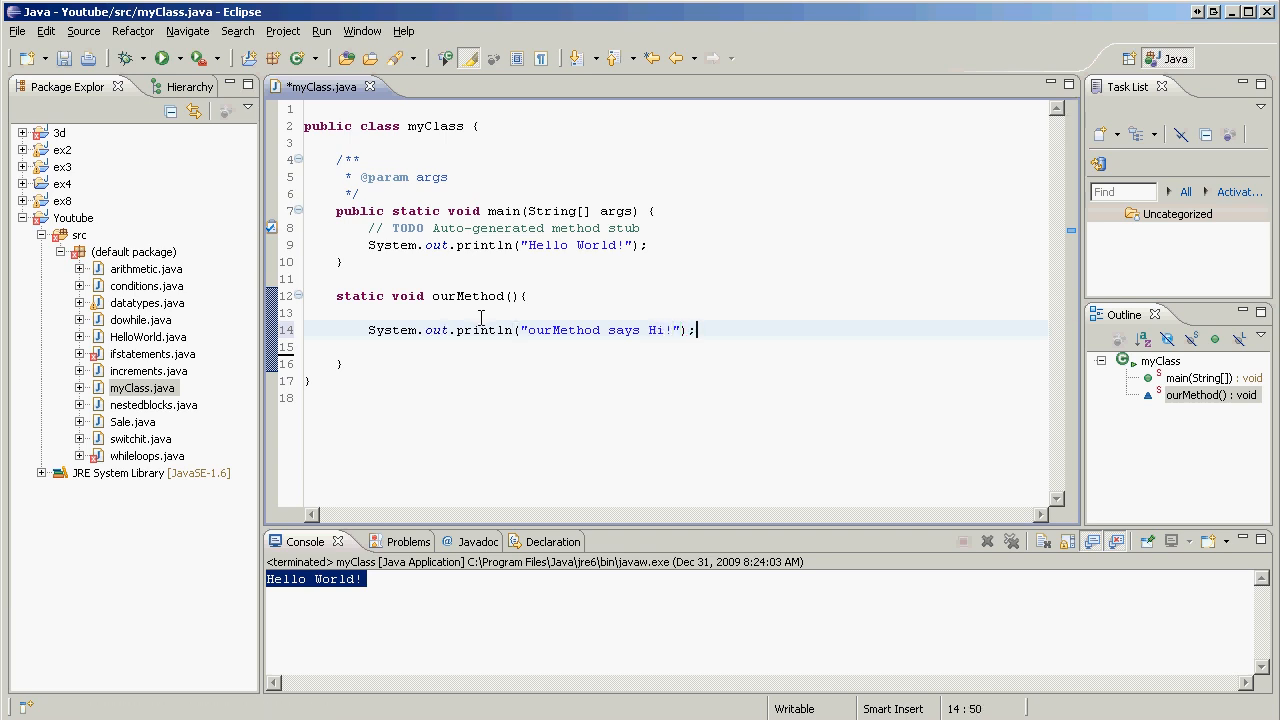
{"action": "mouse_move", "coordinate": [163, 88]}
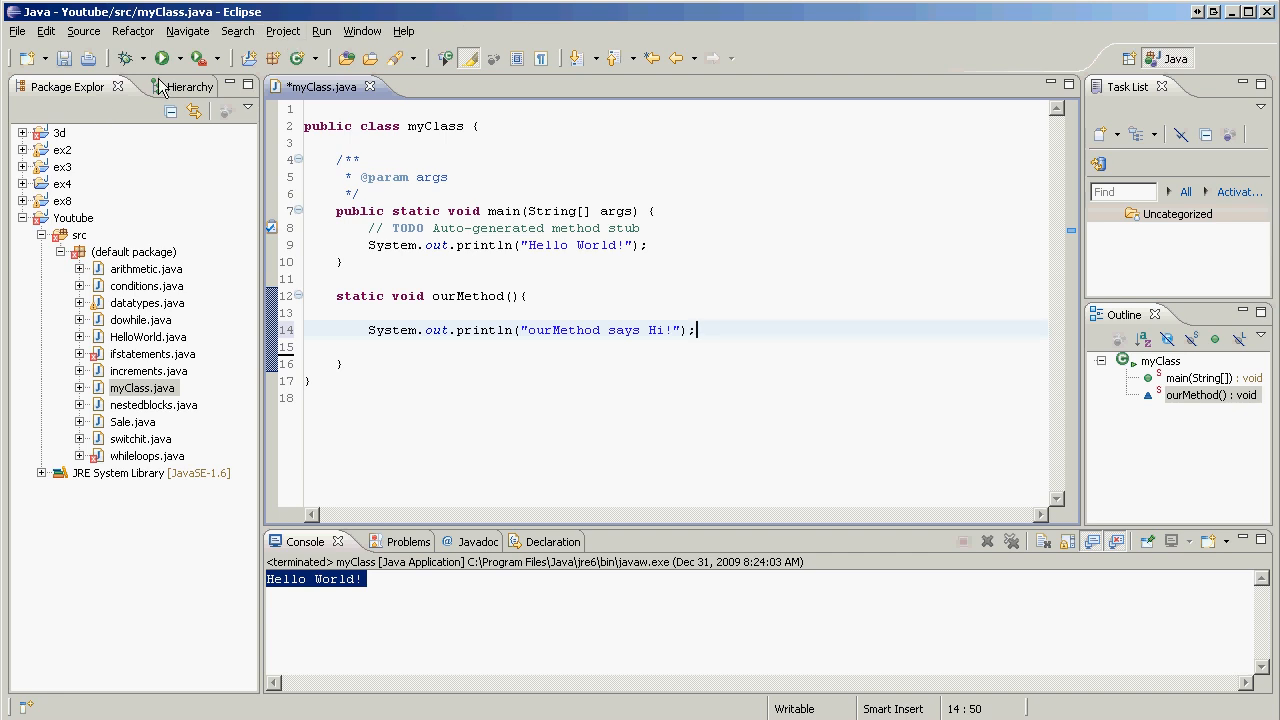
Rerun myClass past the workspace errors; console still shows only Hello World!
{"action": "left_click", "coordinate": [160, 57]}
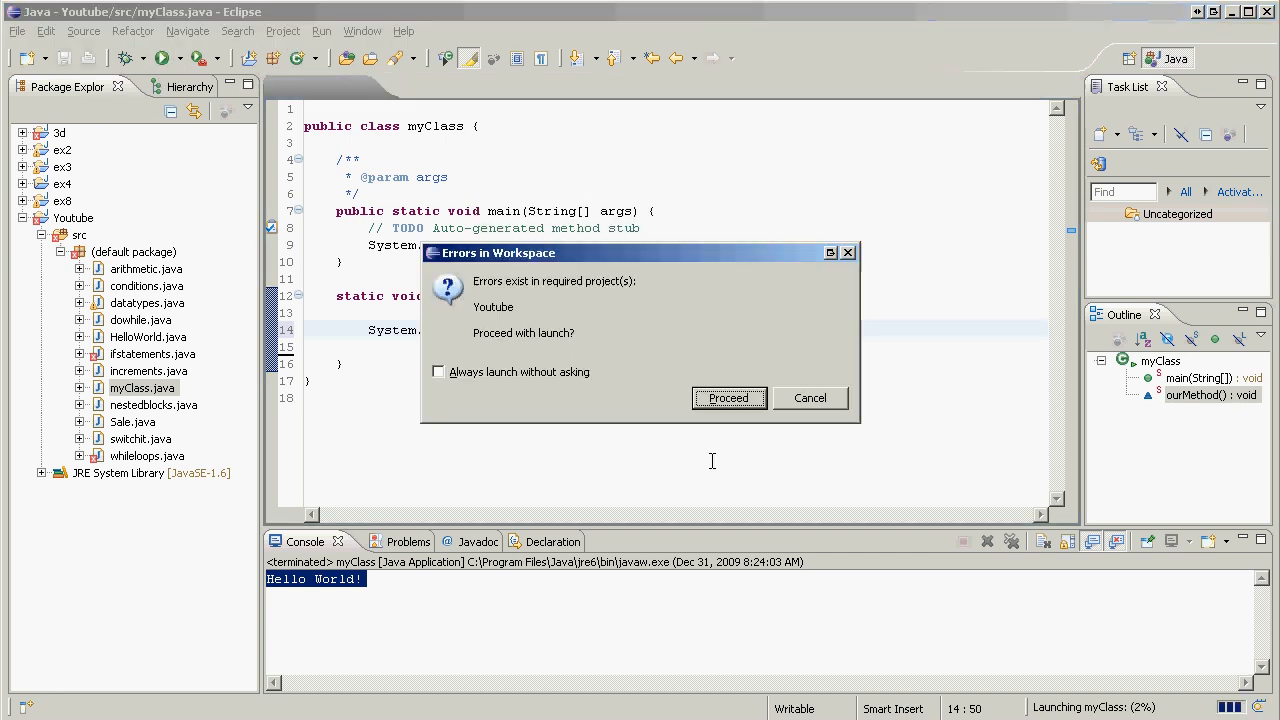
{"action": "left_click", "coordinate": [728, 397]}
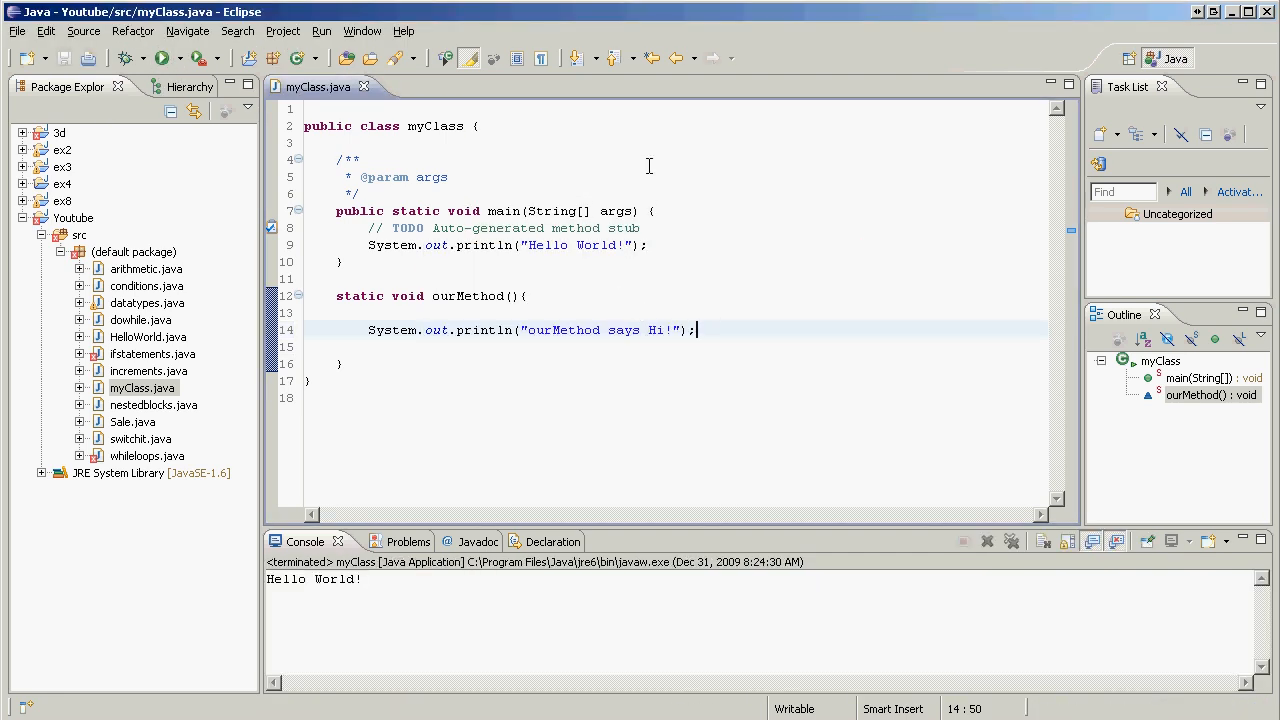
{"action": "left_click", "coordinate": [649, 245]}
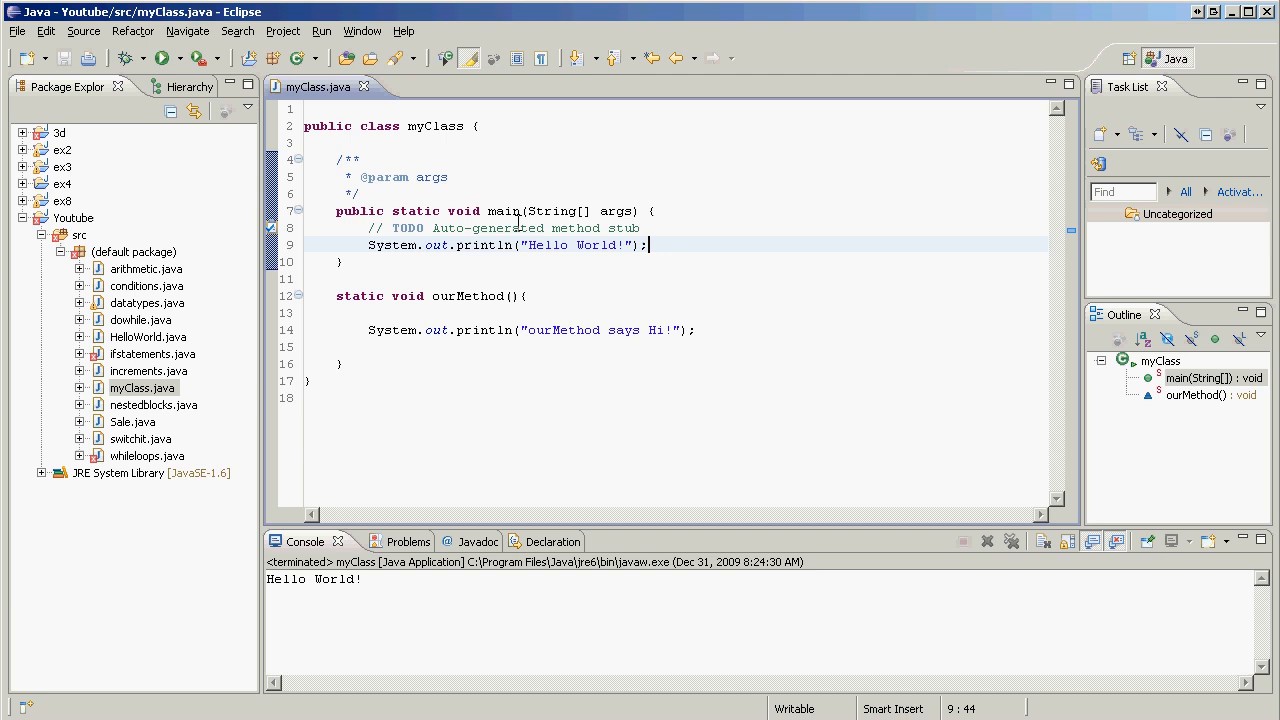
Add an ourMethod(); call on a new line below the Hello World println.
{"action": "key", "text": "Return"}
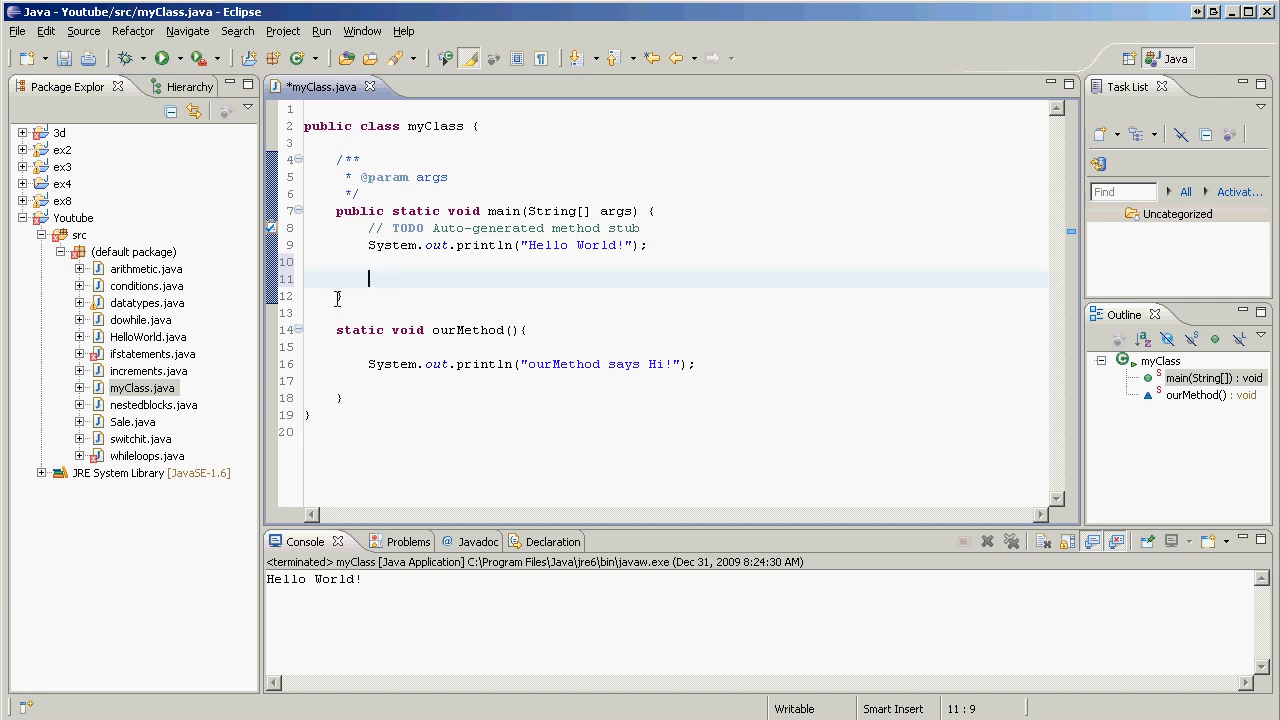
{"action": "left_click", "coordinate": [340, 296]}
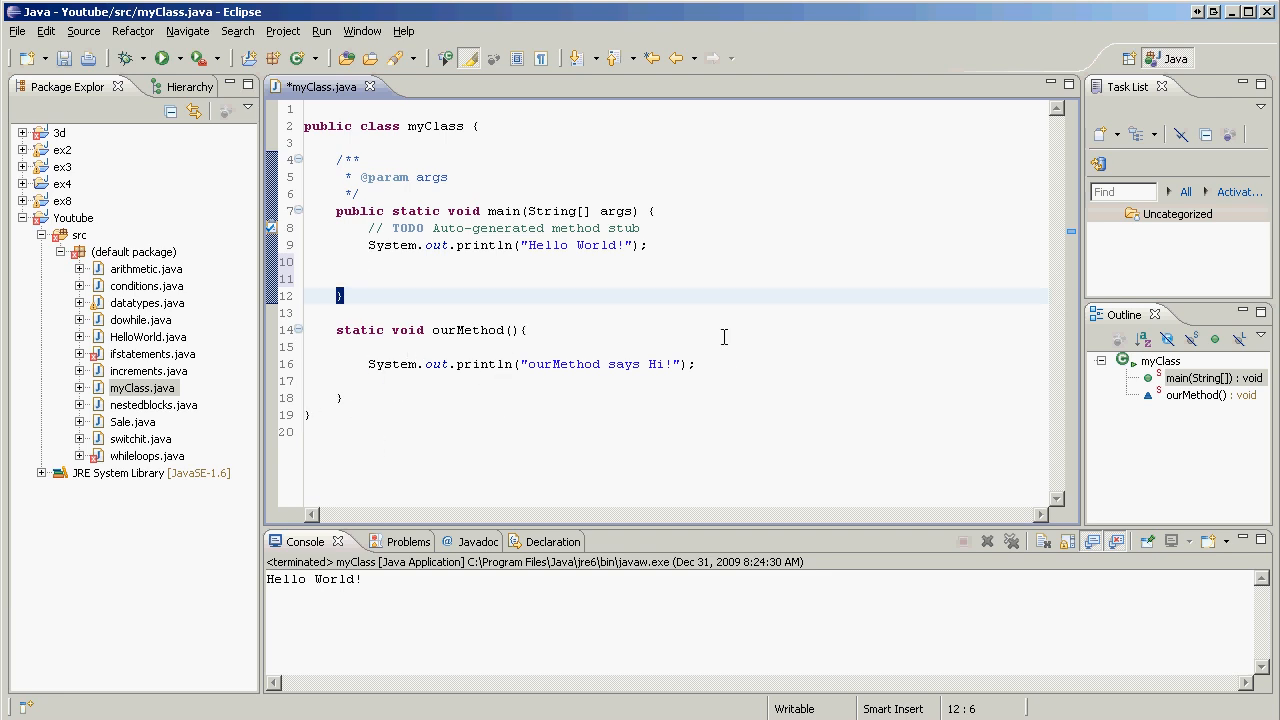
{"action": "left_click", "coordinate": [370, 261]}
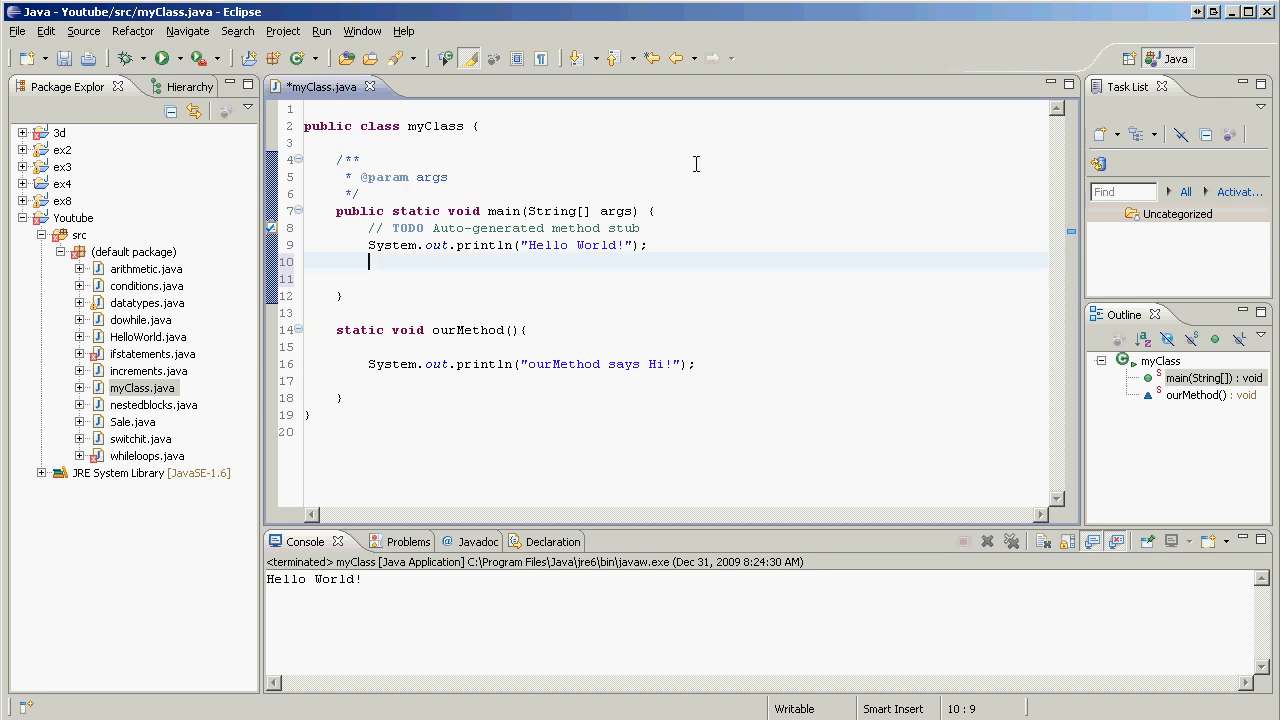
{"action": "type", "text": "outMethod("}
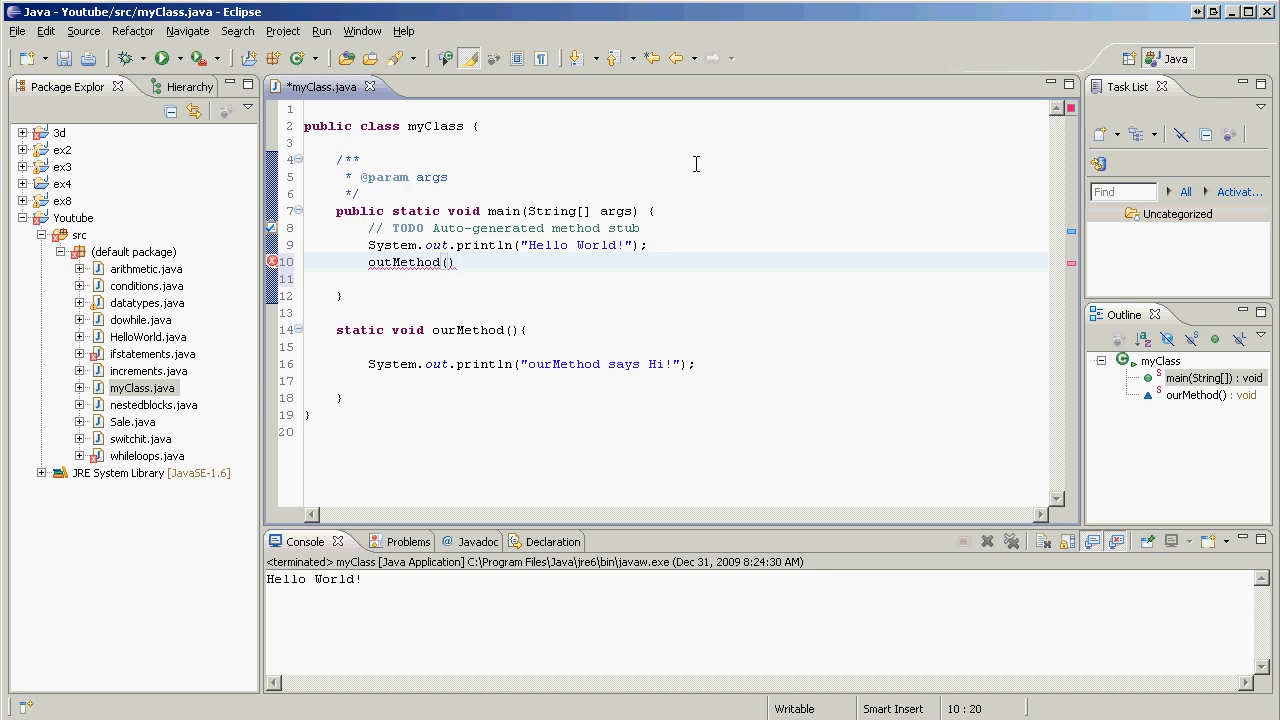
{"action": "type", "text": ";"}
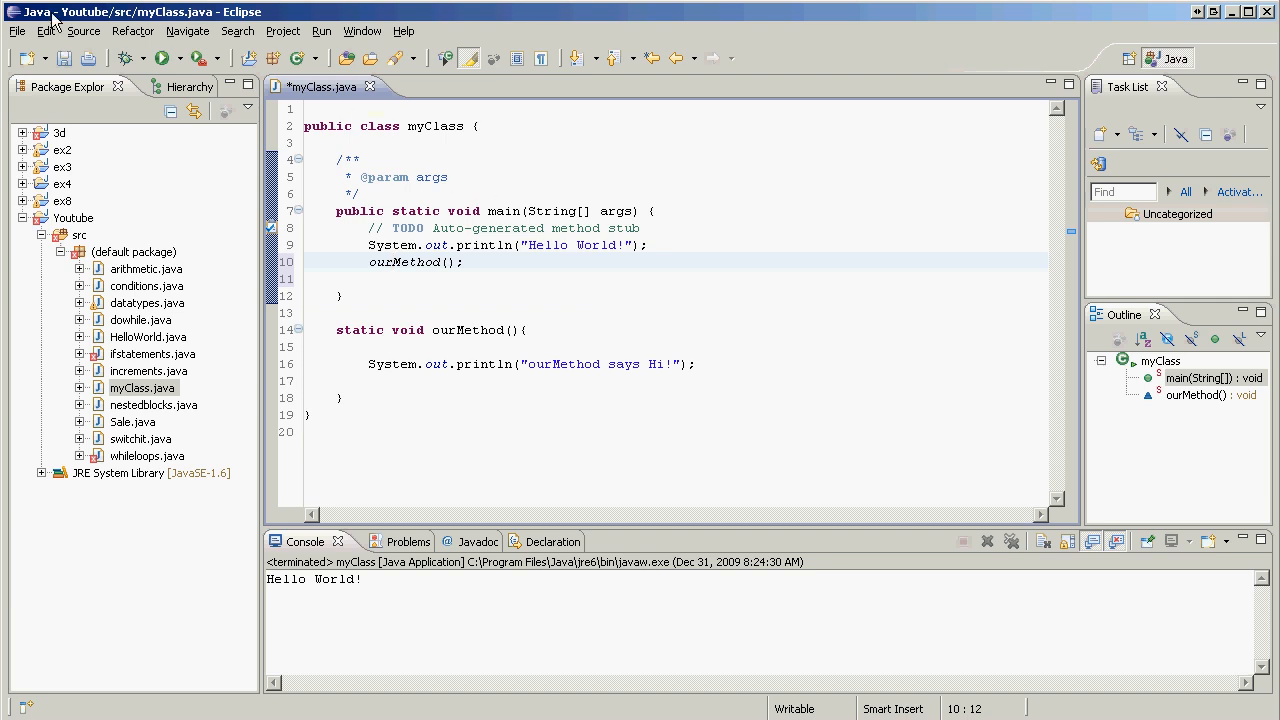
Run myClass despite workspace errors, printing Hello World! and ourMethod says Hi!
{"action": "left_click", "coordinate": [160, 57]}
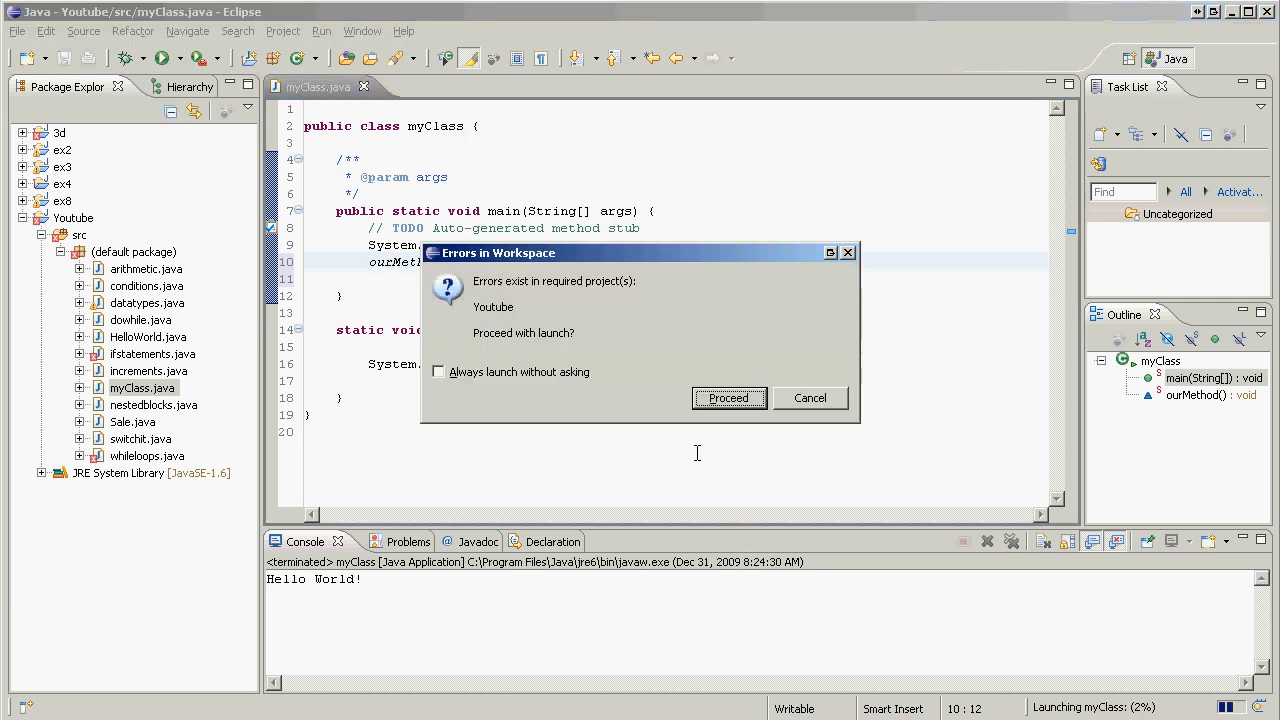
{"action": "left_click", "coordinate": [728, 397]}
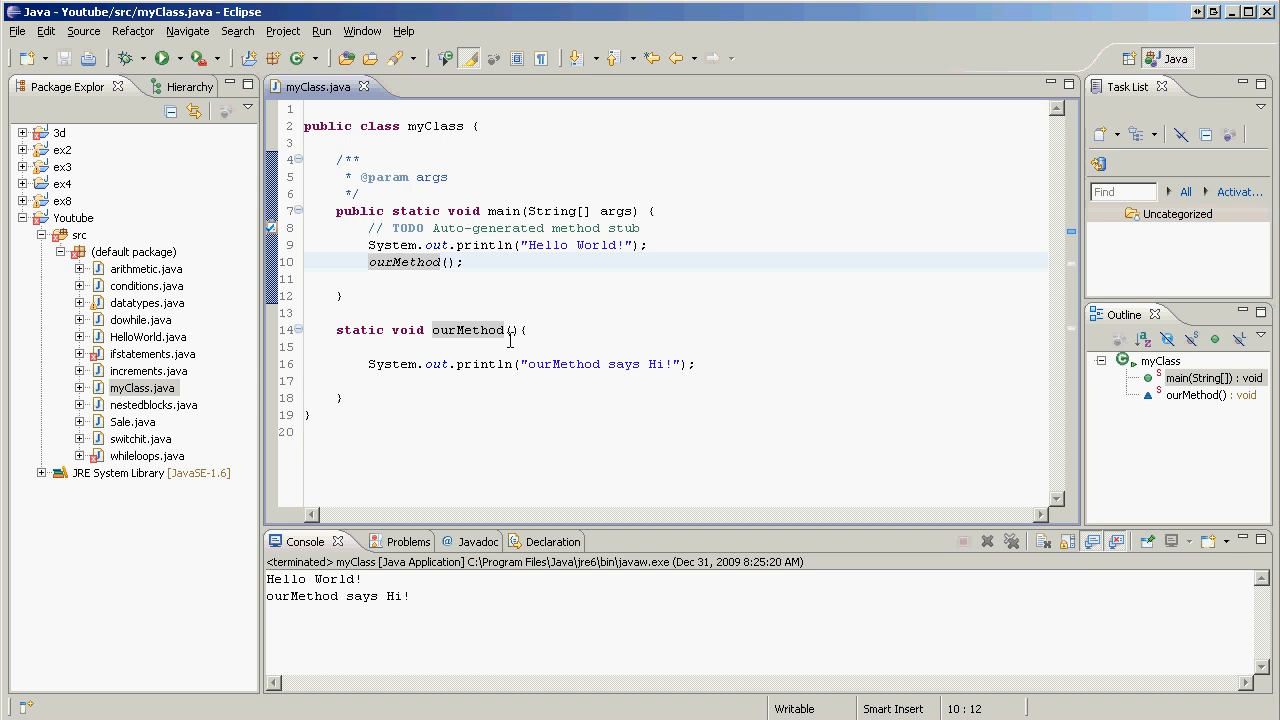
{"action": "mouse_move", "coordinate": [456, 330]}
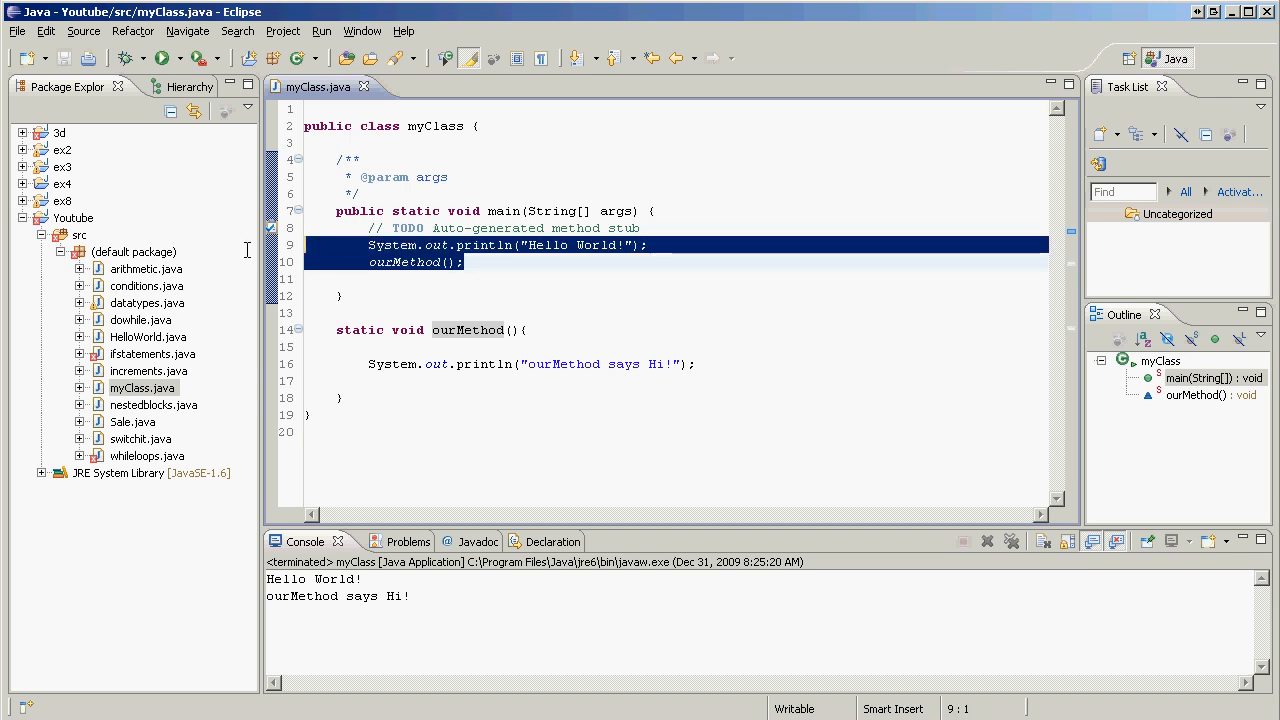
Add more ourMethod(); calls in main and rerun to see the greeting repeat.
{"action": "left_click", "coordinate": [463, 262]}
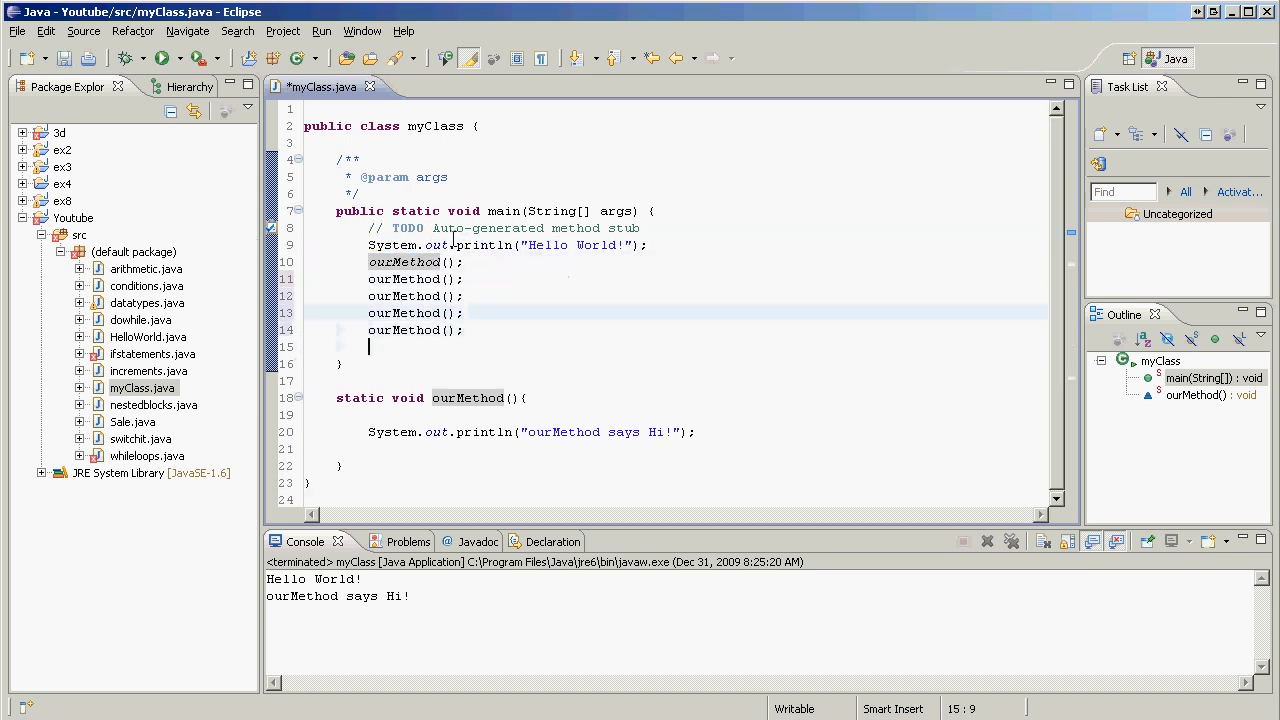
{"action": "type", "text": "ourMethod();"}
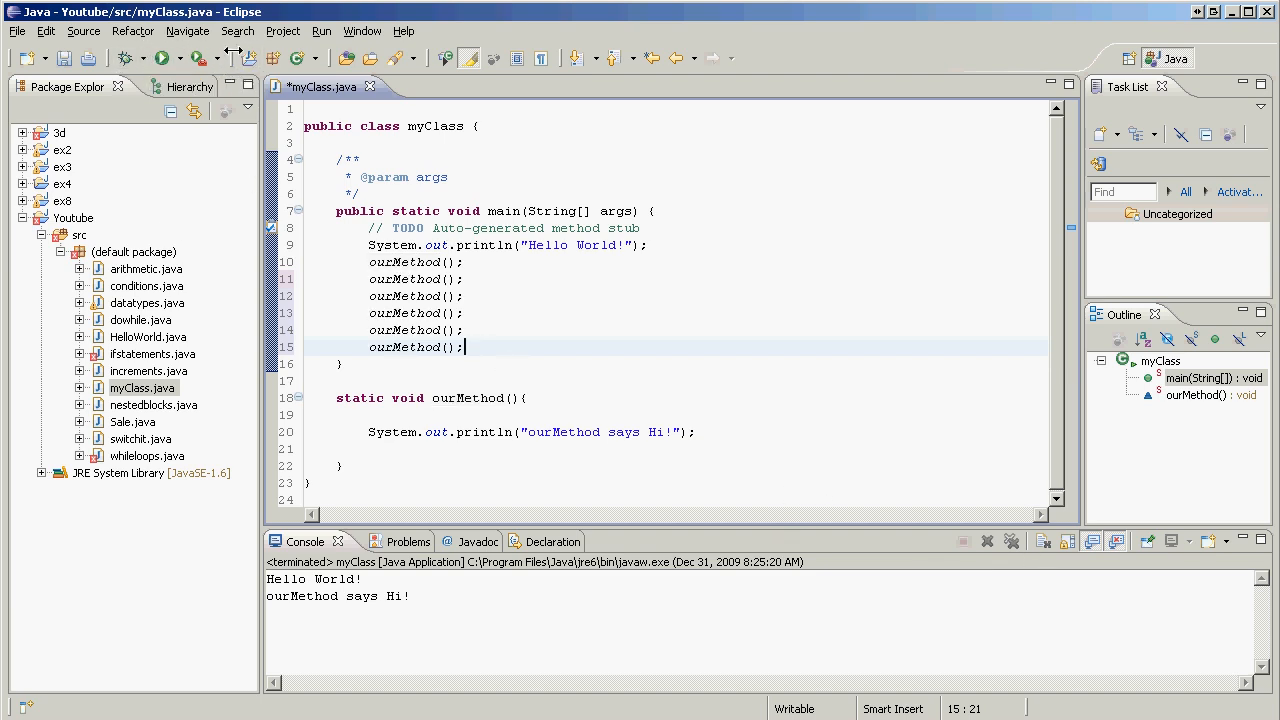
{"action": "left_click", "coordinate": [160, 57]}
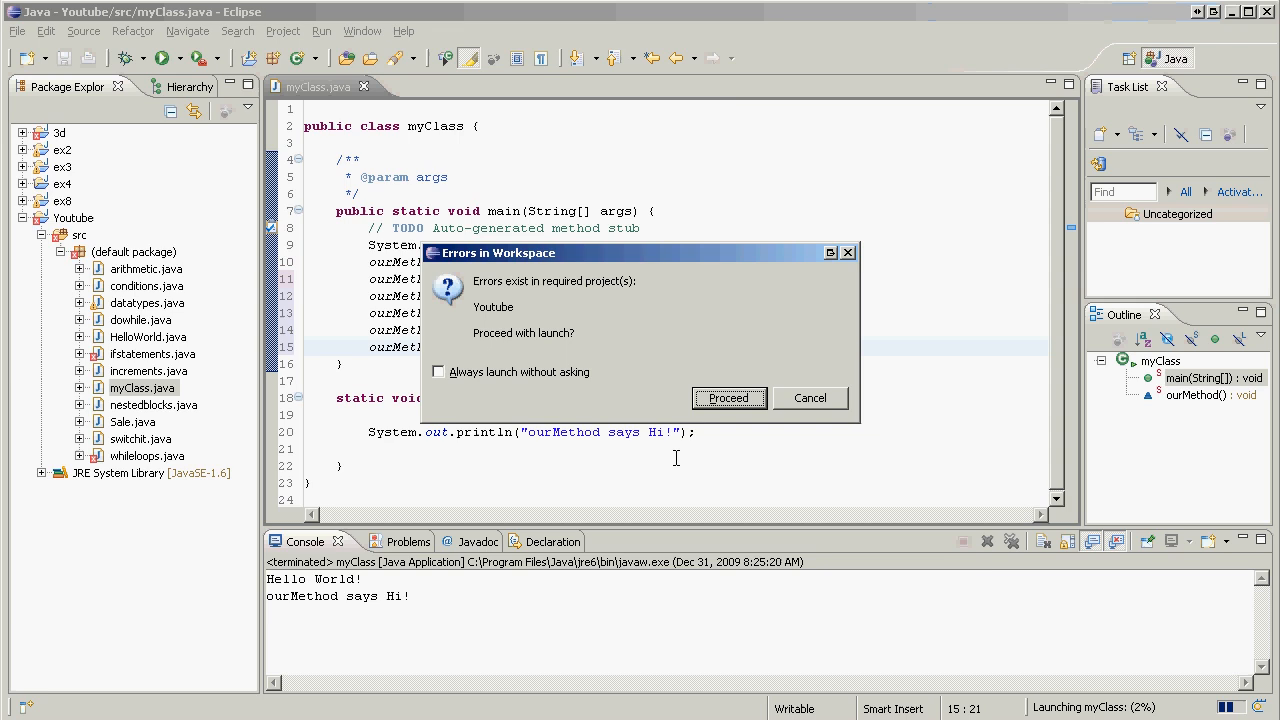
{"action": "left_click", "coordinate": [728, 398]}
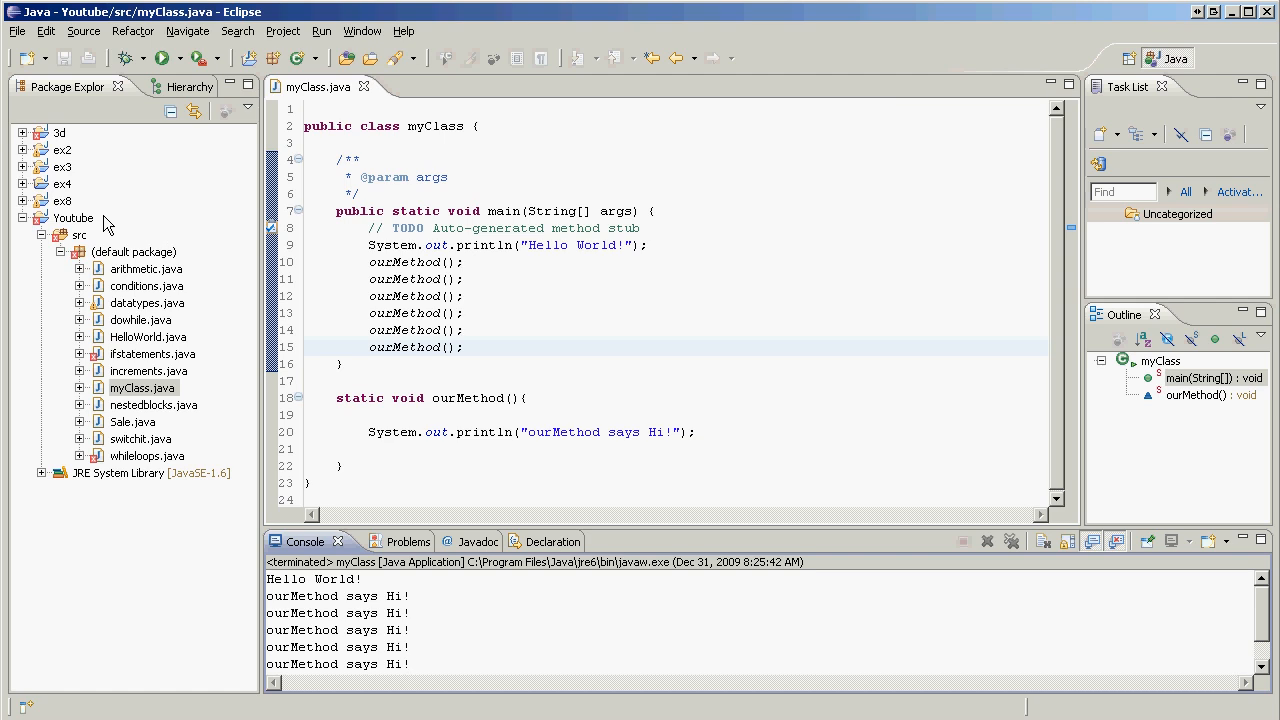
{"action": "mouse_move", "coordinate": [108, 345]}
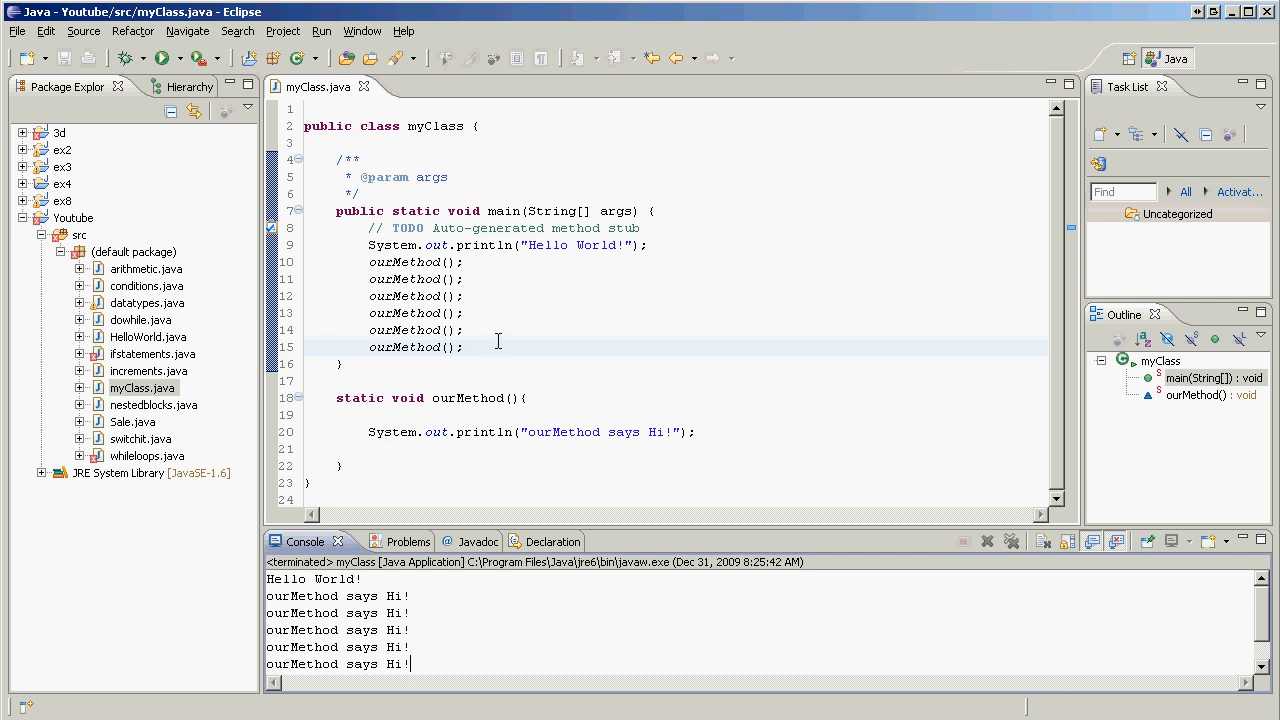
{"action": "mouse_move", "coordinate": [490, 365]}
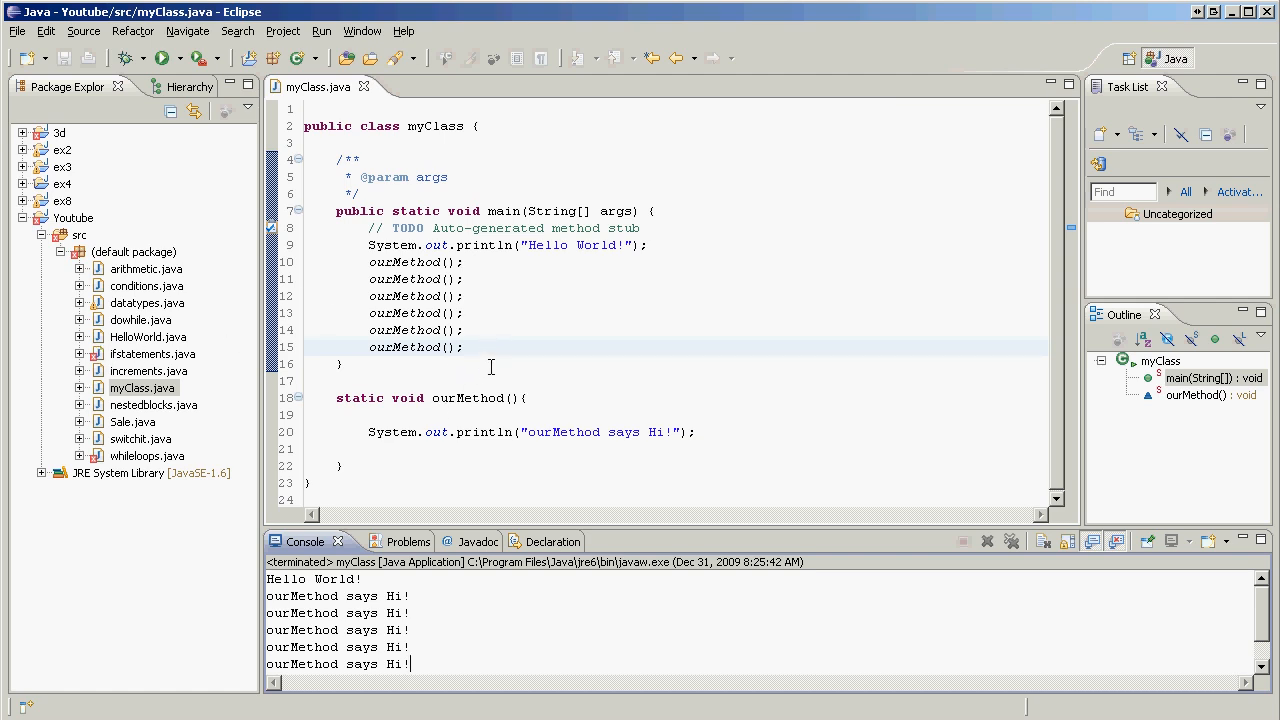
{"action": "mouse_move", "coordinate": [480, 342]}
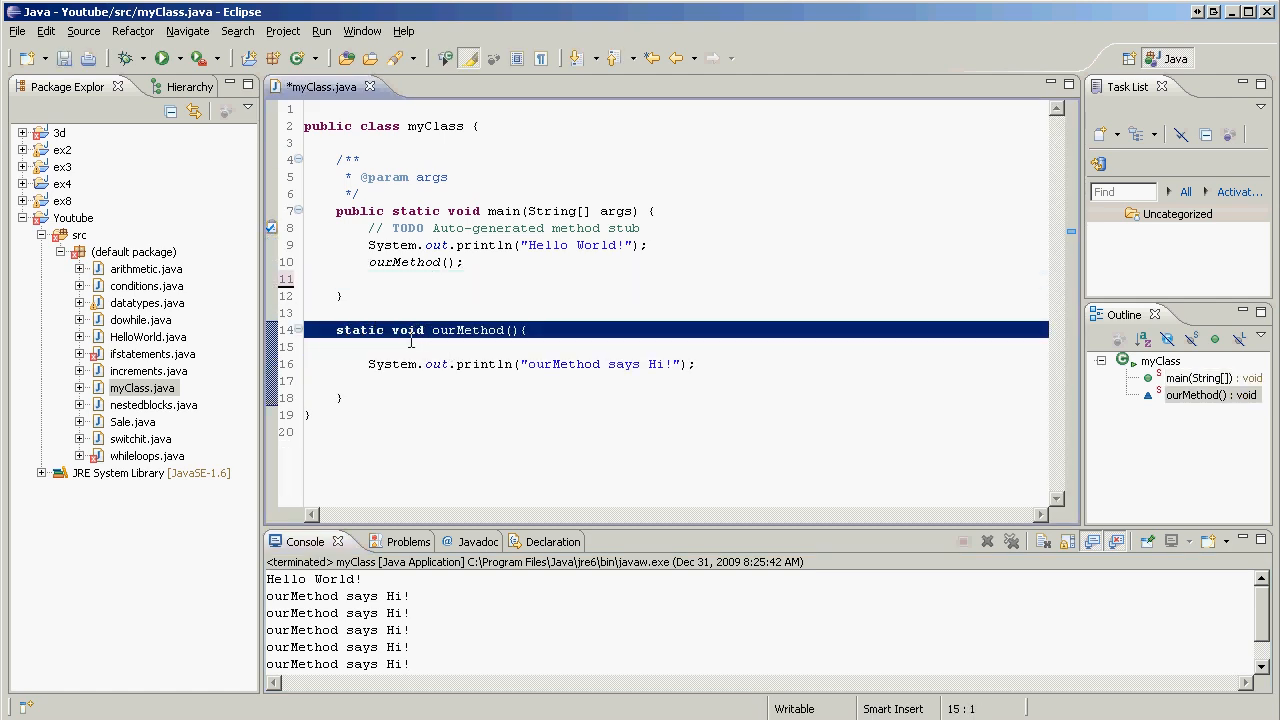
Undo the extra ourMethod() calls, then click into ourMethod's System.out line.
{"action": "left_click", "coordinate": [417, 363]}
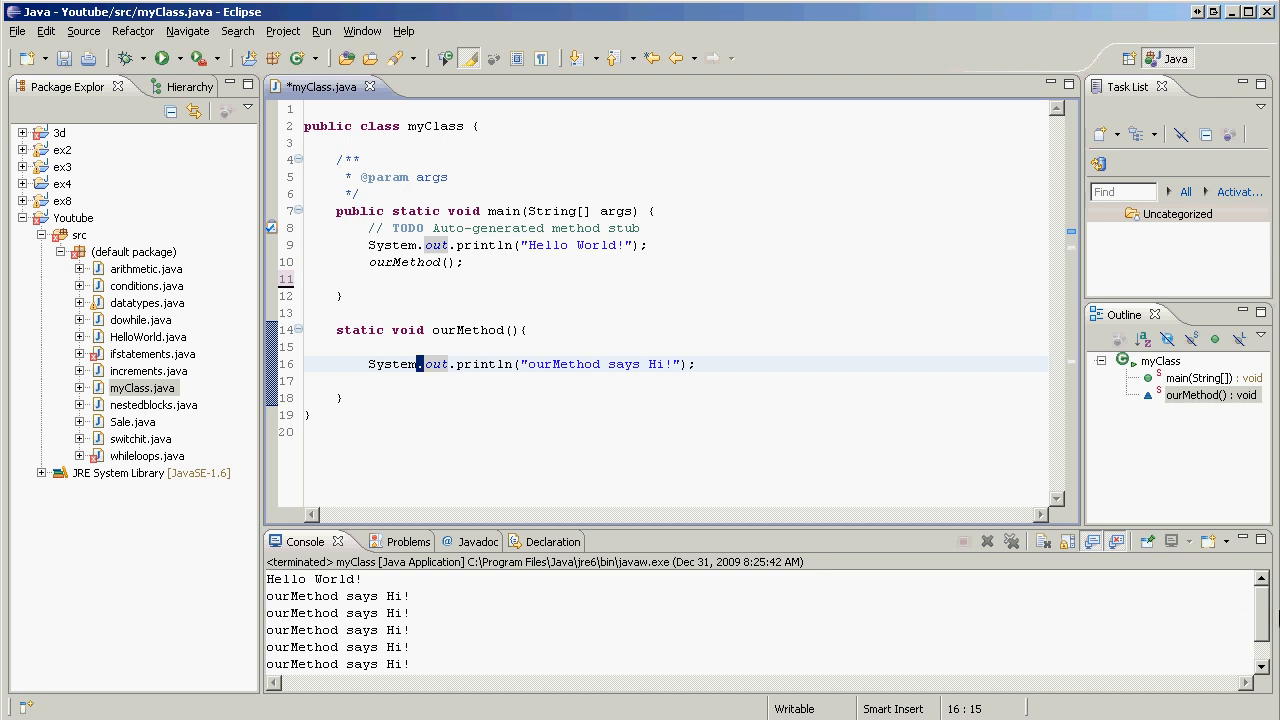